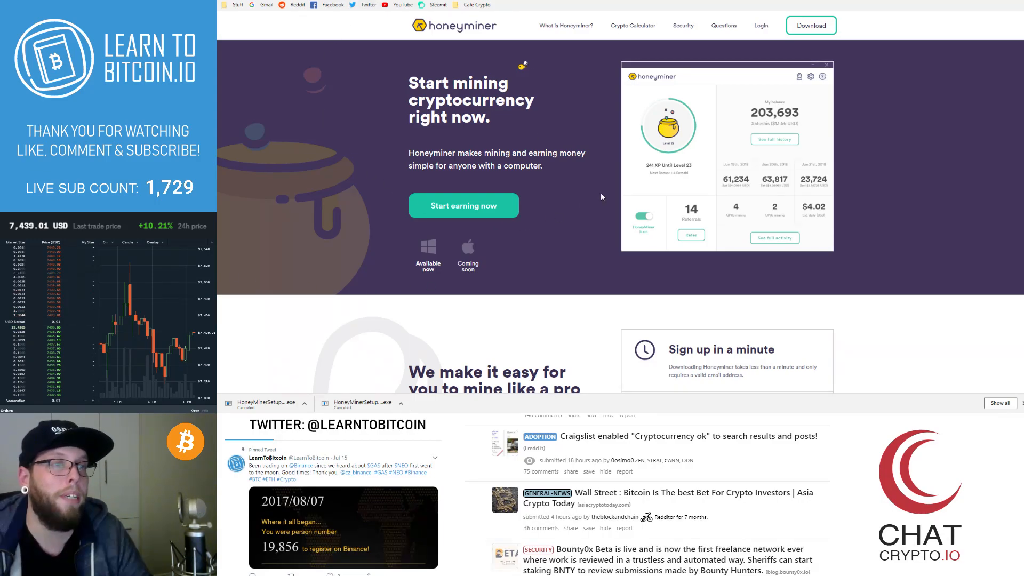
mouse_move(348, 93)
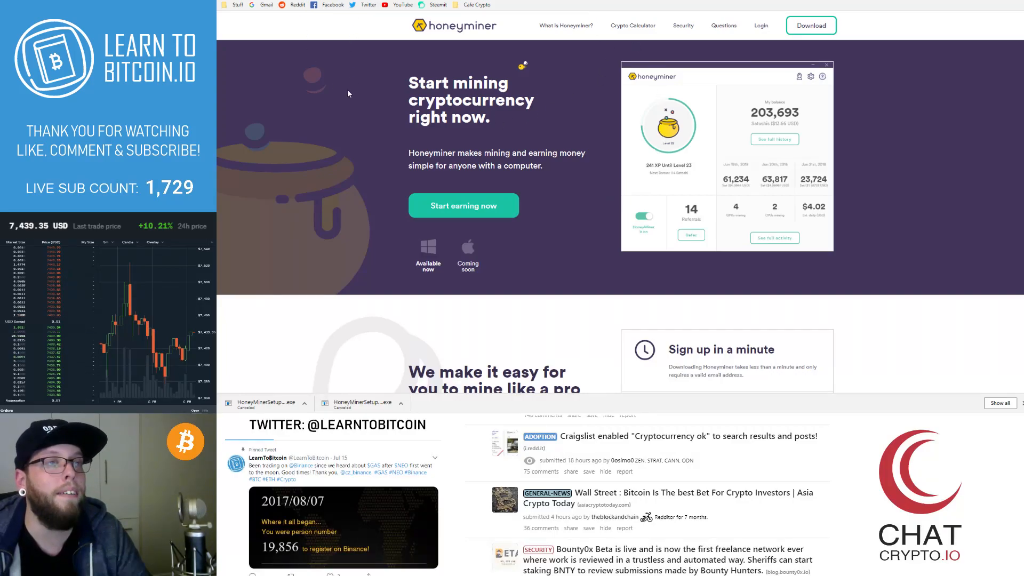
mouse_move(301, 18)
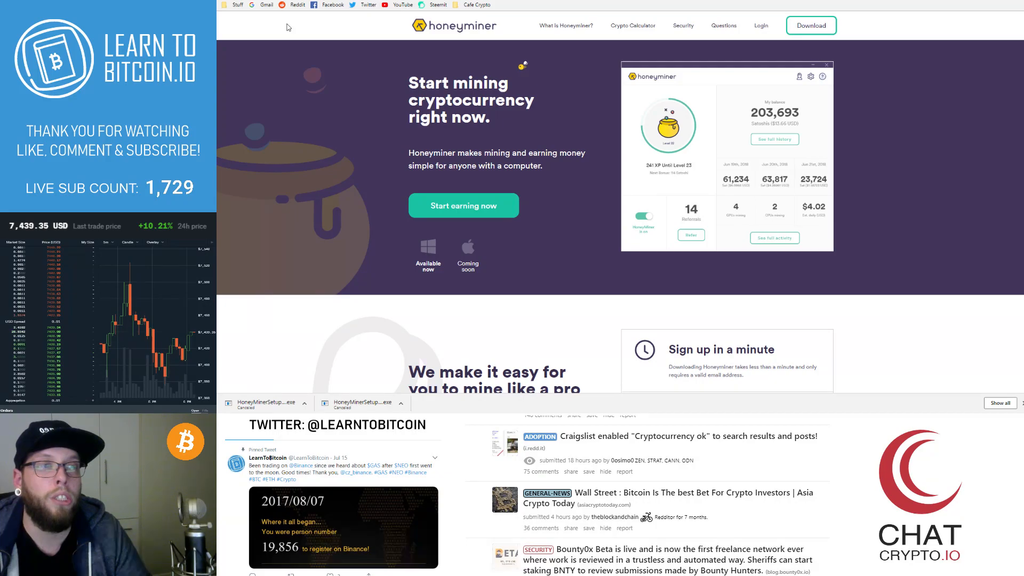
mouse_move(508, 51)
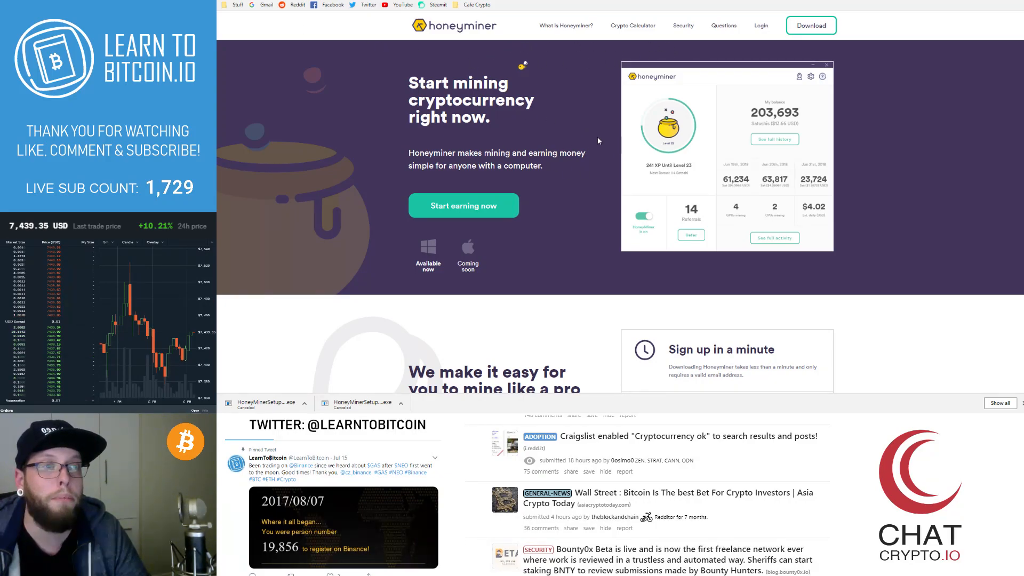
mouse_move(503, 57)
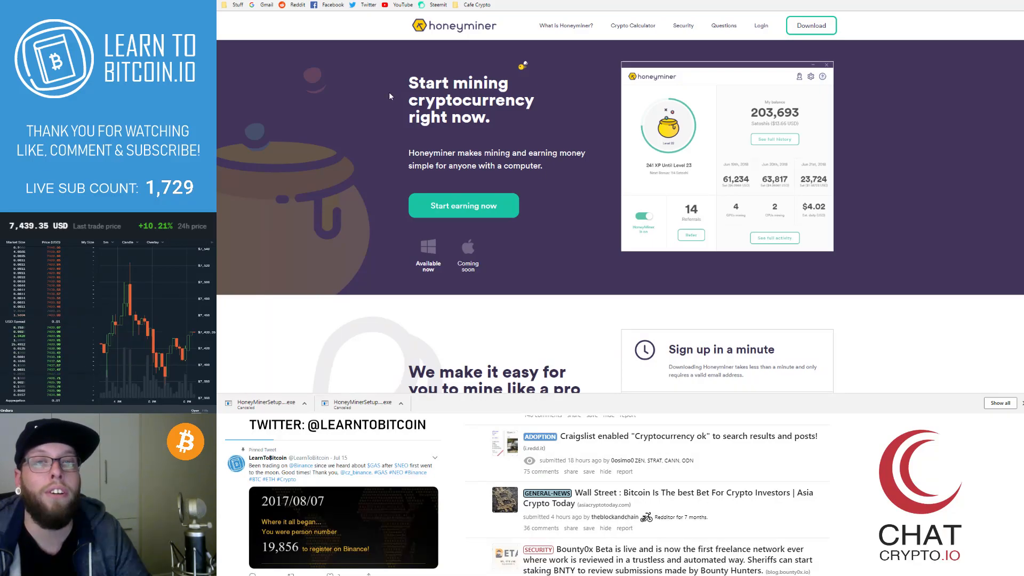
mouse_move(568, 137)
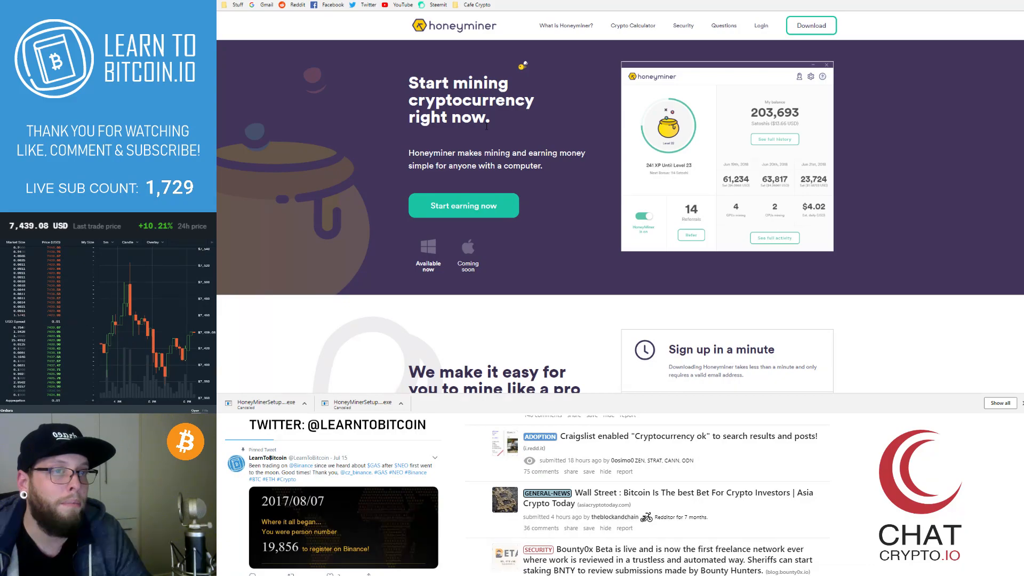
Scroll the homepage, highlighting the simple-mining, sign-up-in-a-minute and automatic Bitcoin conversion descriptions.
left_click_drag(409, 83, 529, 101)
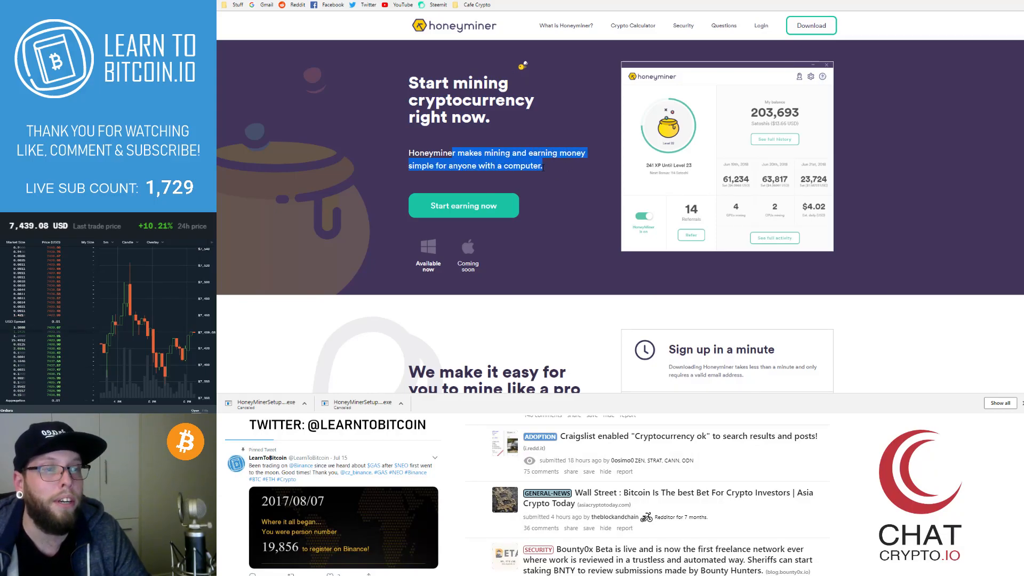
scroll("down", 3)
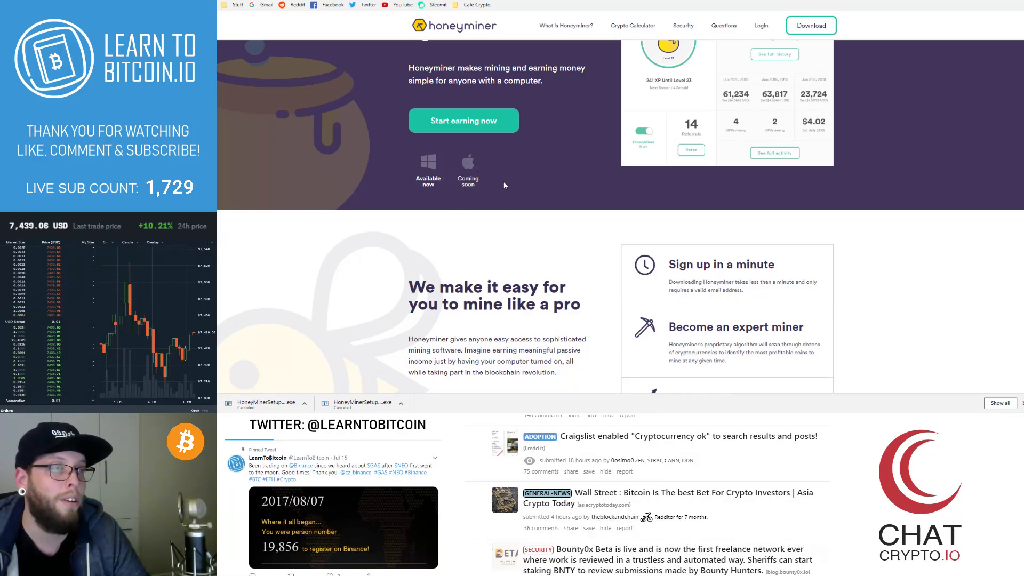
scroll("down", 3)
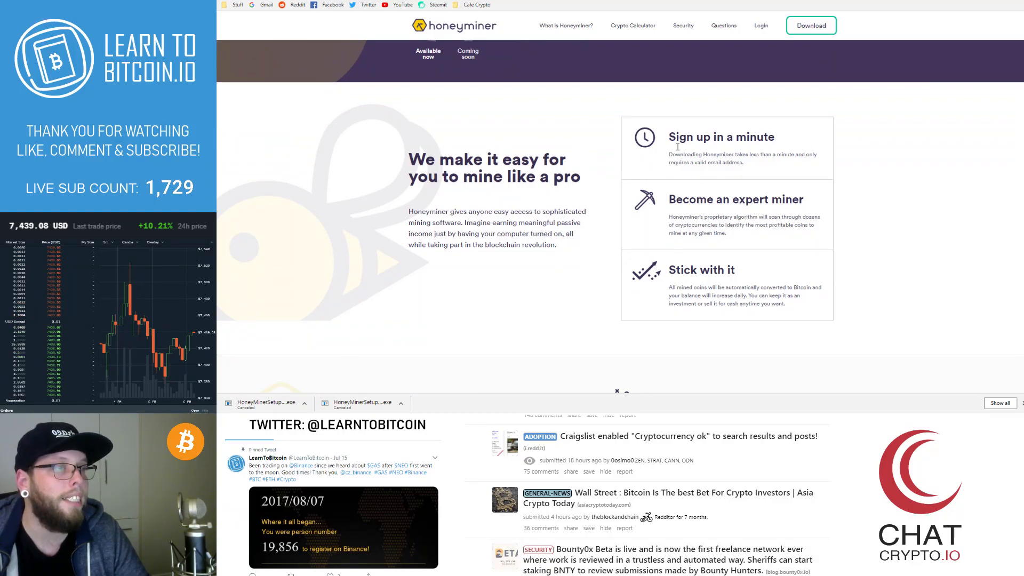
left_click_drag(685, 154, 818, 154)
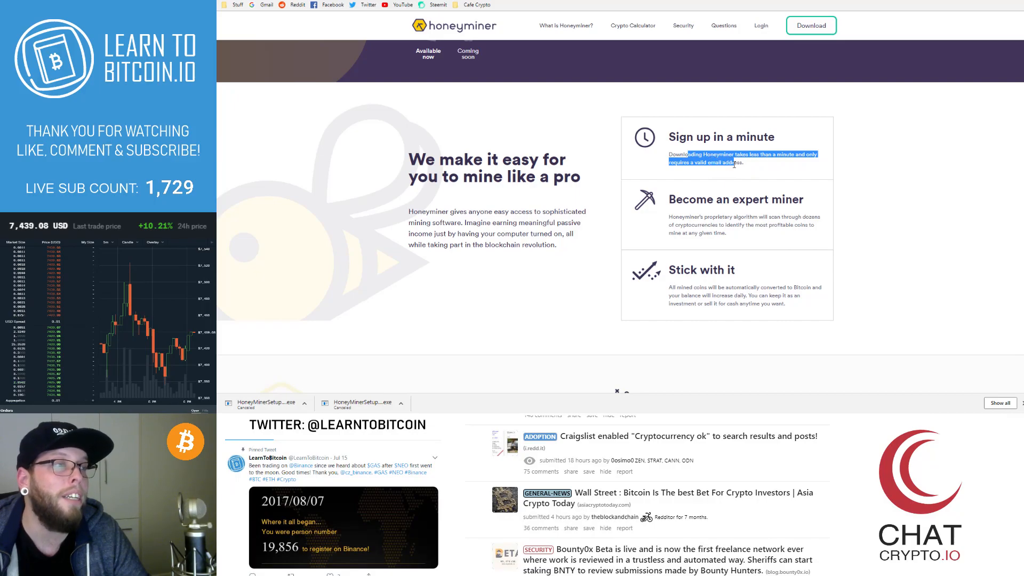
scroll("down", 3)
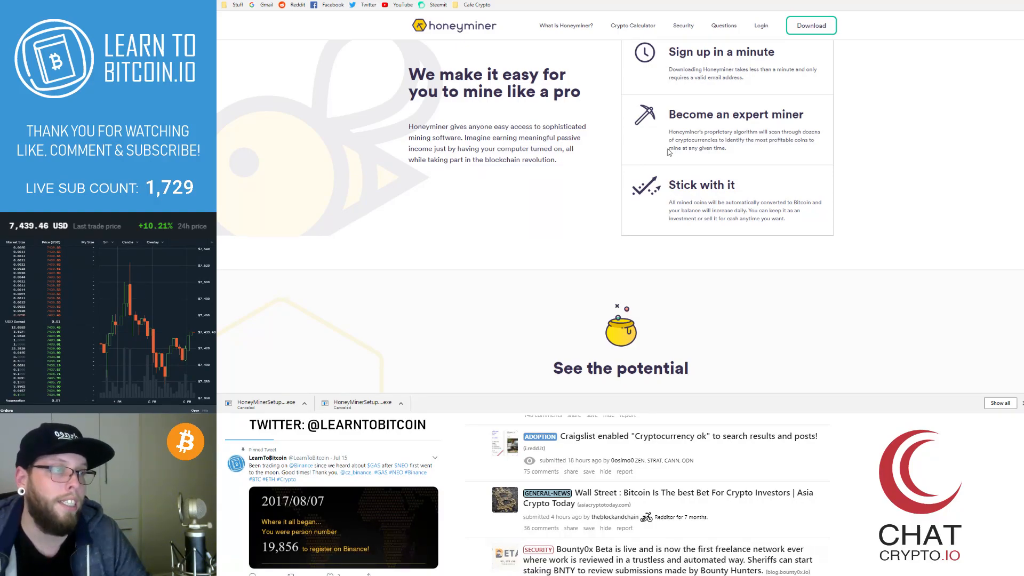
double_click(712, 202)
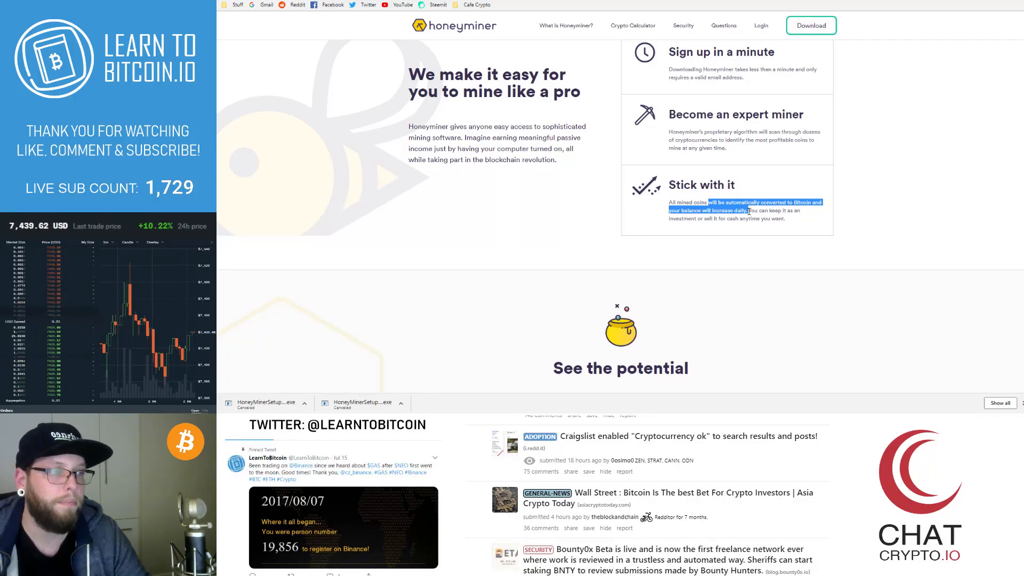
Scroll down to the 'See the potential' diagram of shared computer power mining coins.
scroll("down", 3)
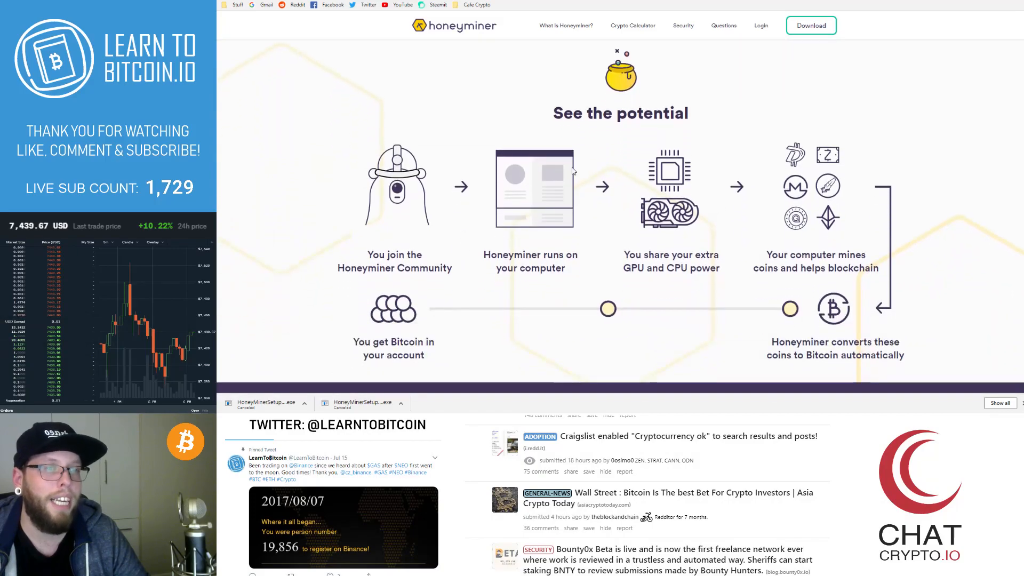
scroll("down", 3)
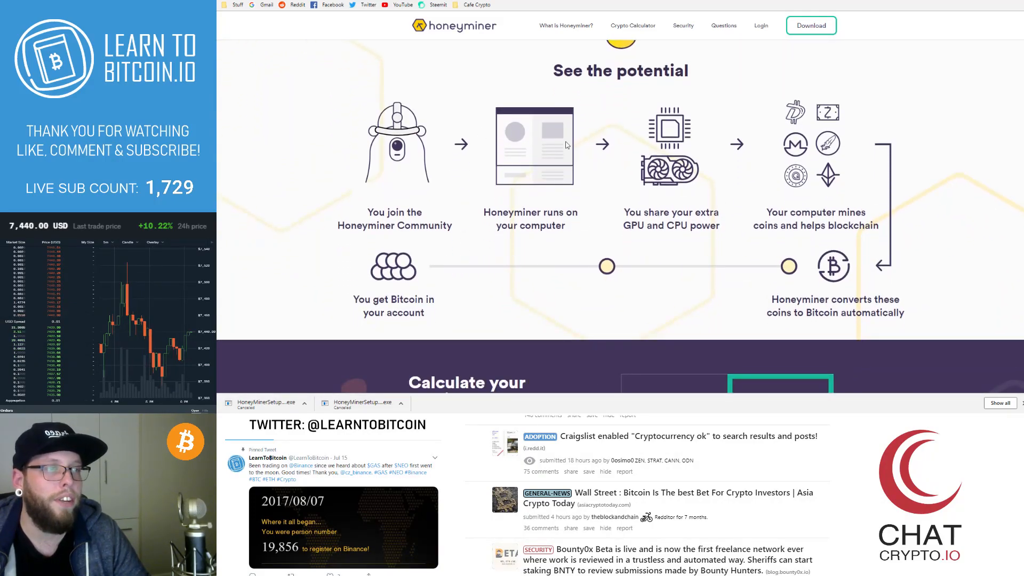
mouse_move(395, 227)
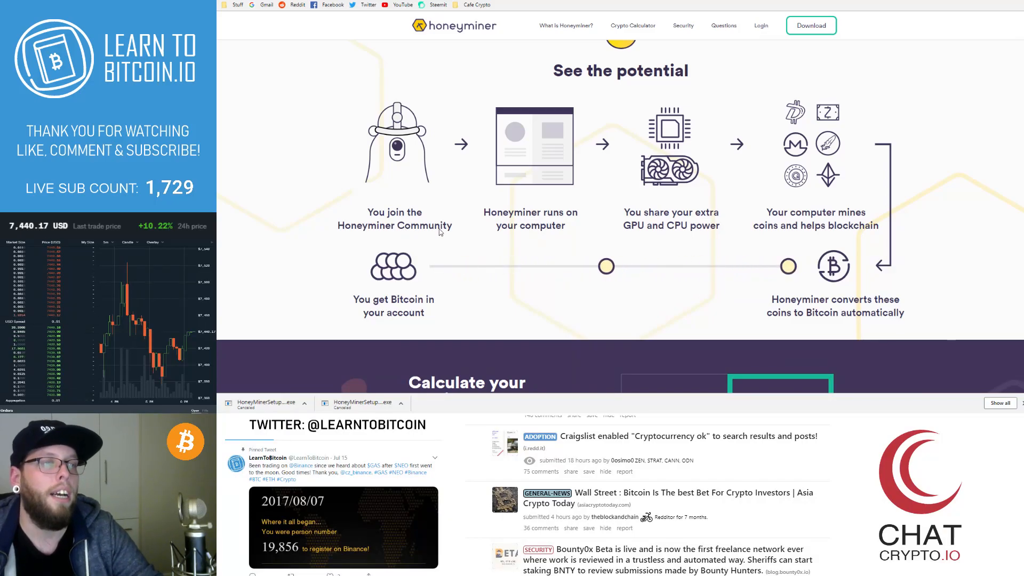
mouse_move(738, 198)
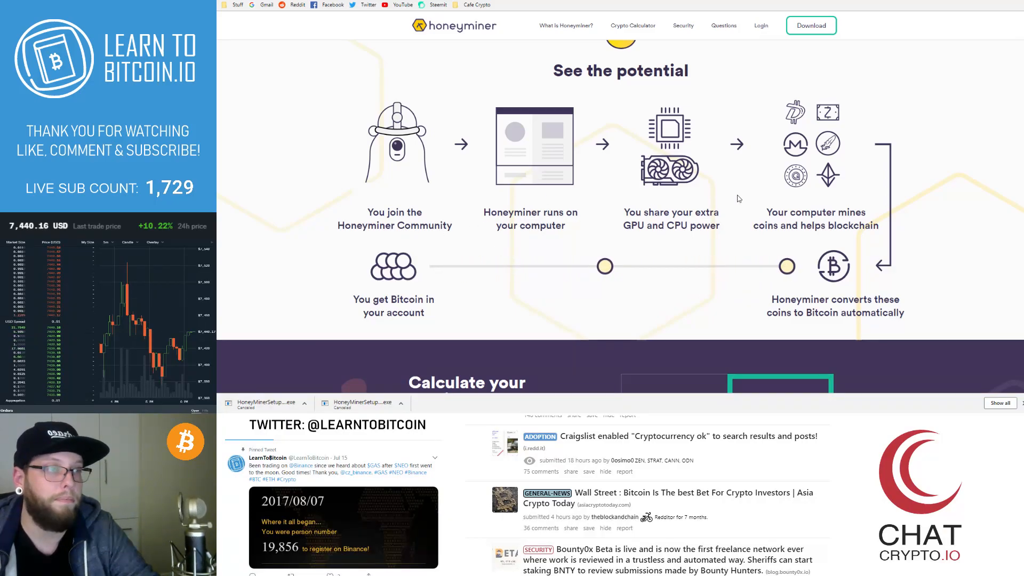
mouse_move(707, 231)
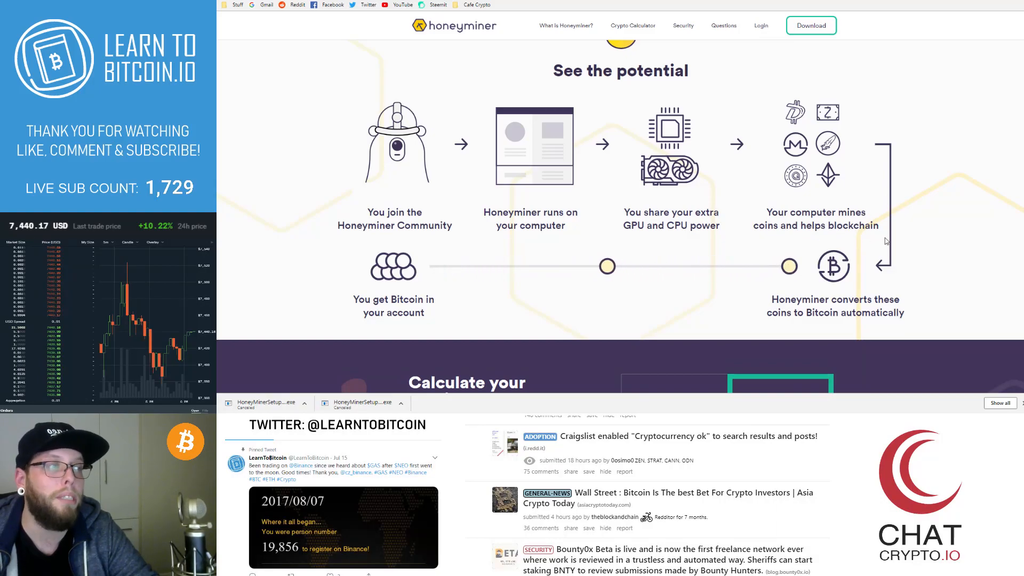
mouse_move(895, 209)
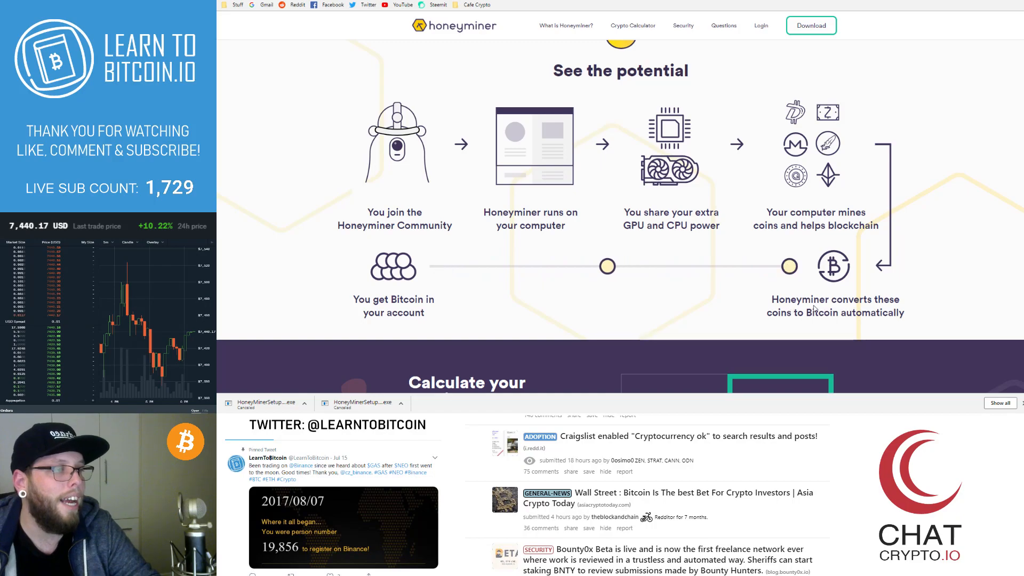
mouse_move(796, 319)
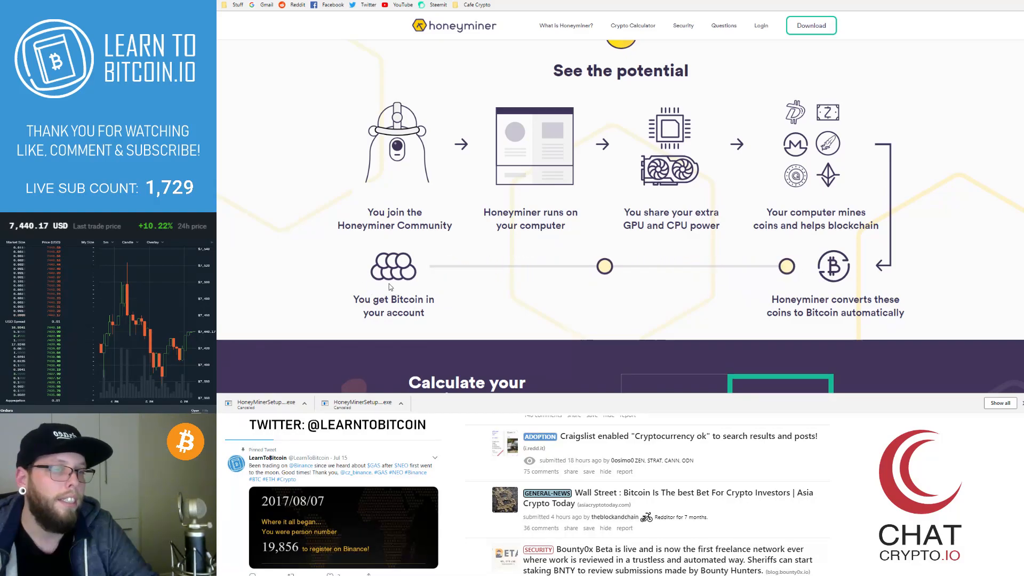
Scroll past the earnings calculator, security, Questions and footer sections, then back up.
scroll("down", 3)
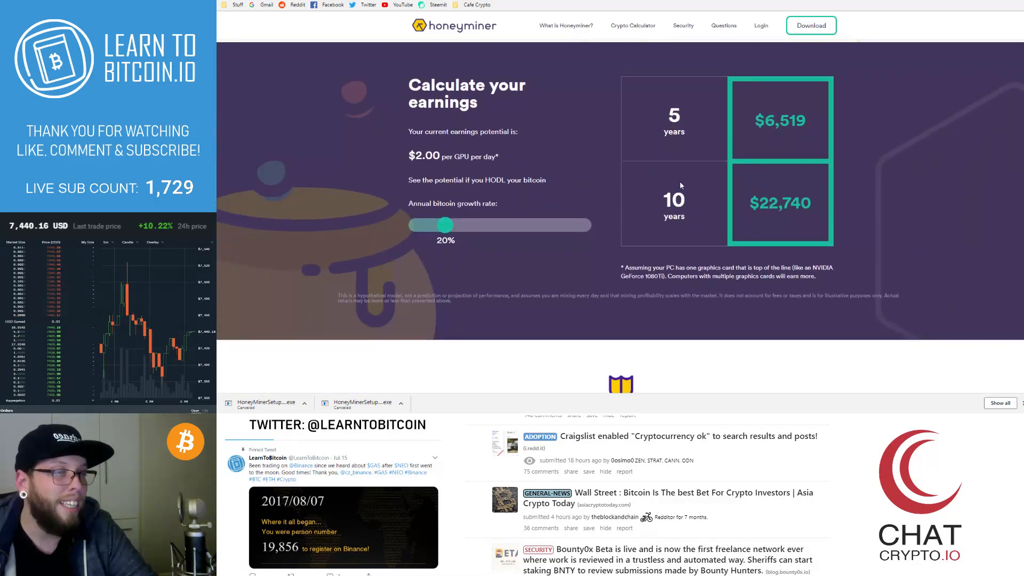
scroll("down", 3)
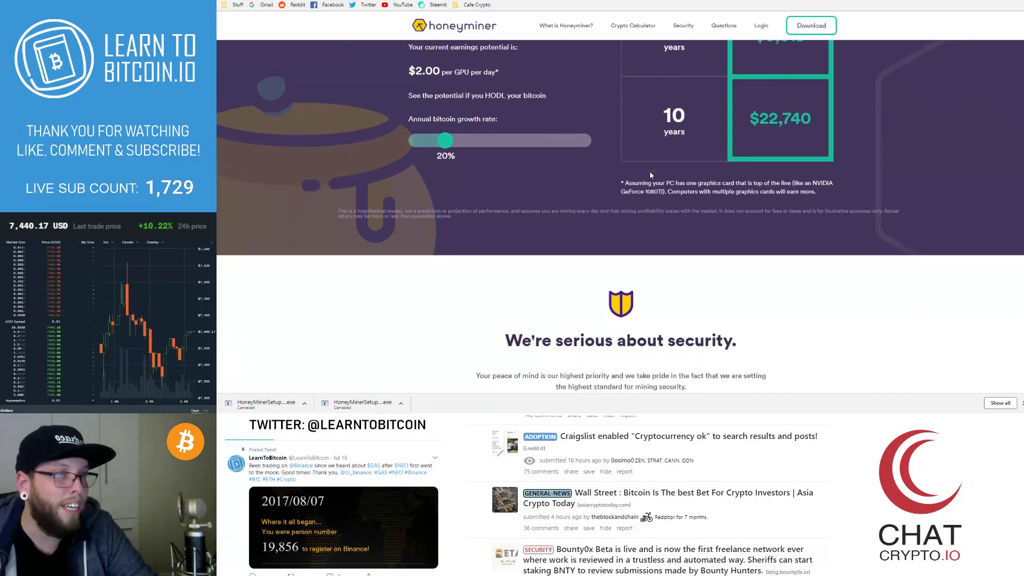
scroll("down", 3)
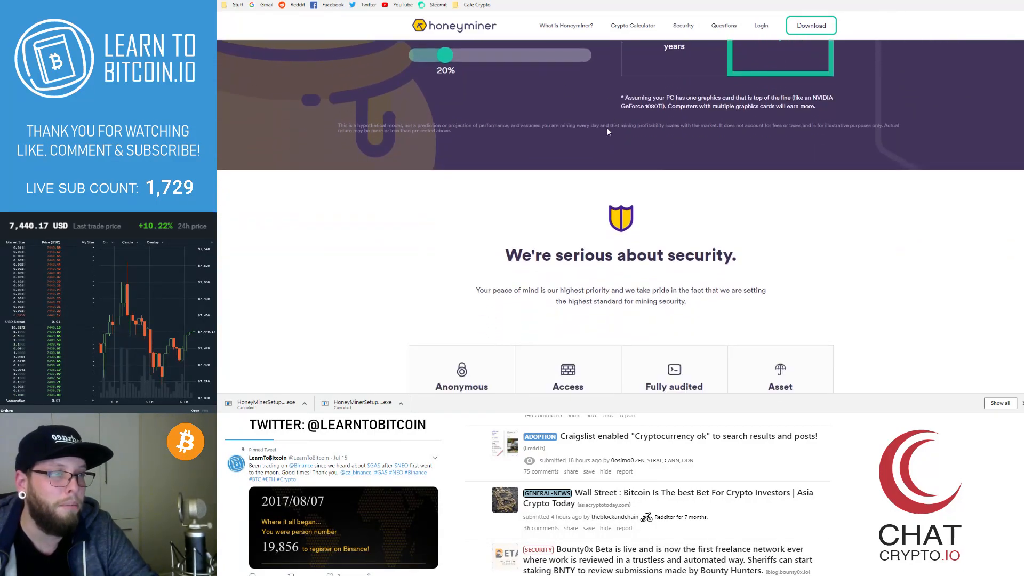
scroll("down", 3)
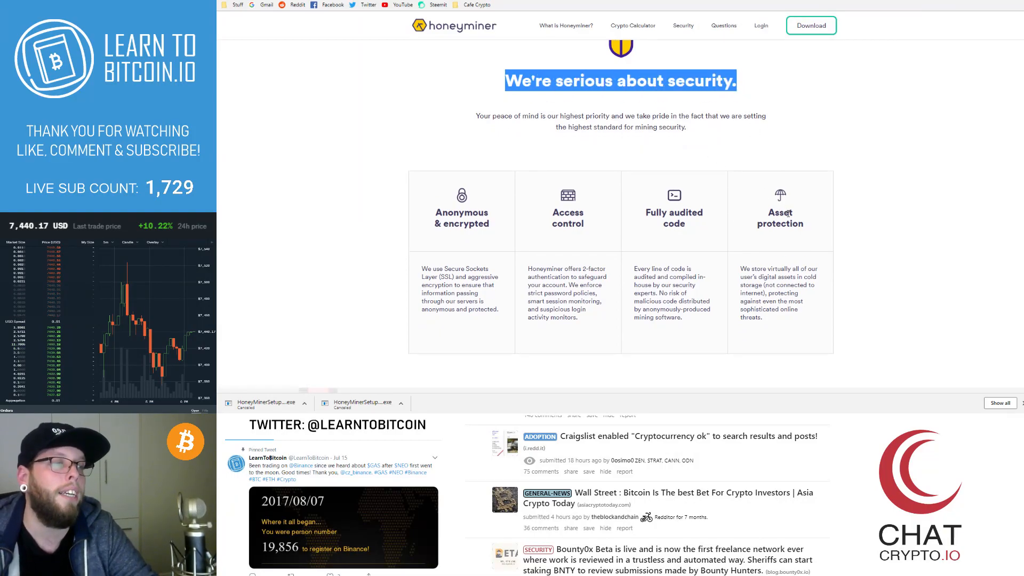
scroll("down", 3)
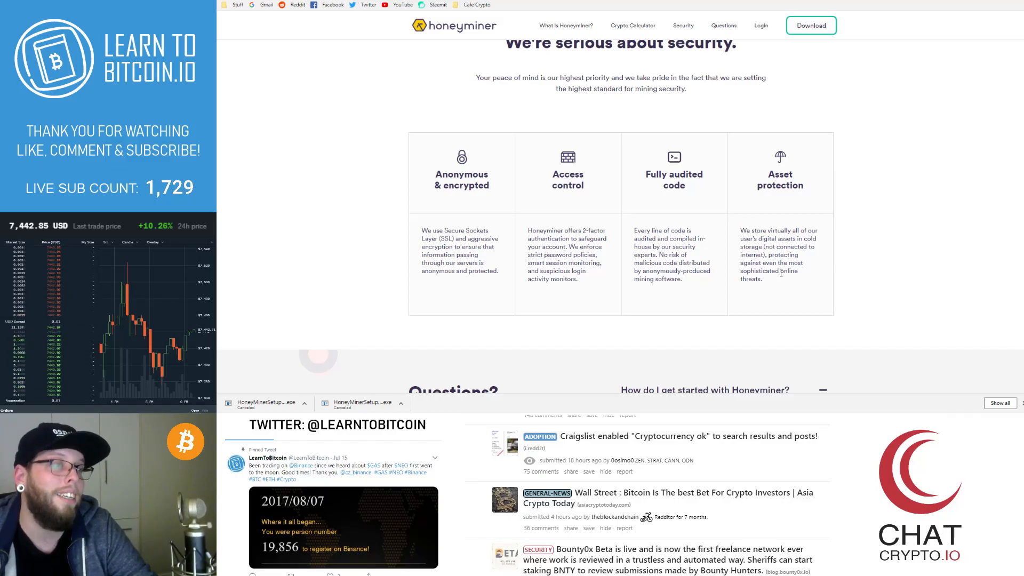
scroll("down", 3)
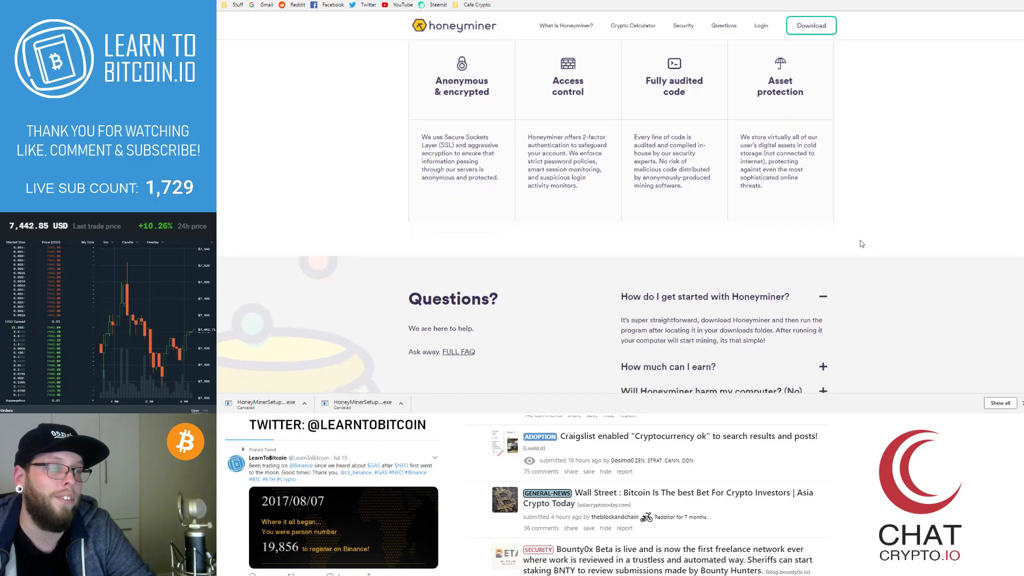
scroll("down", 3)
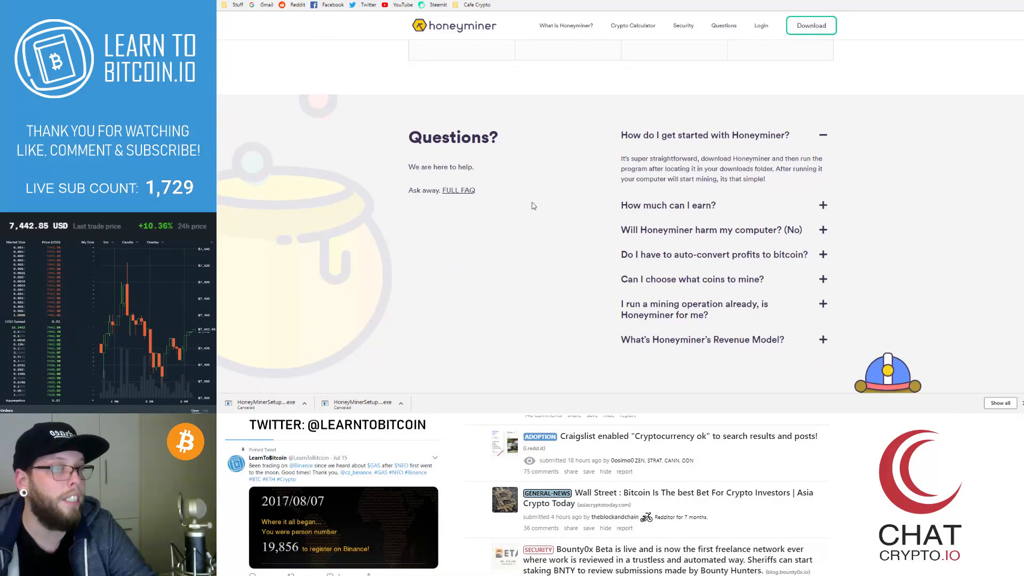
scroll("down", 3)
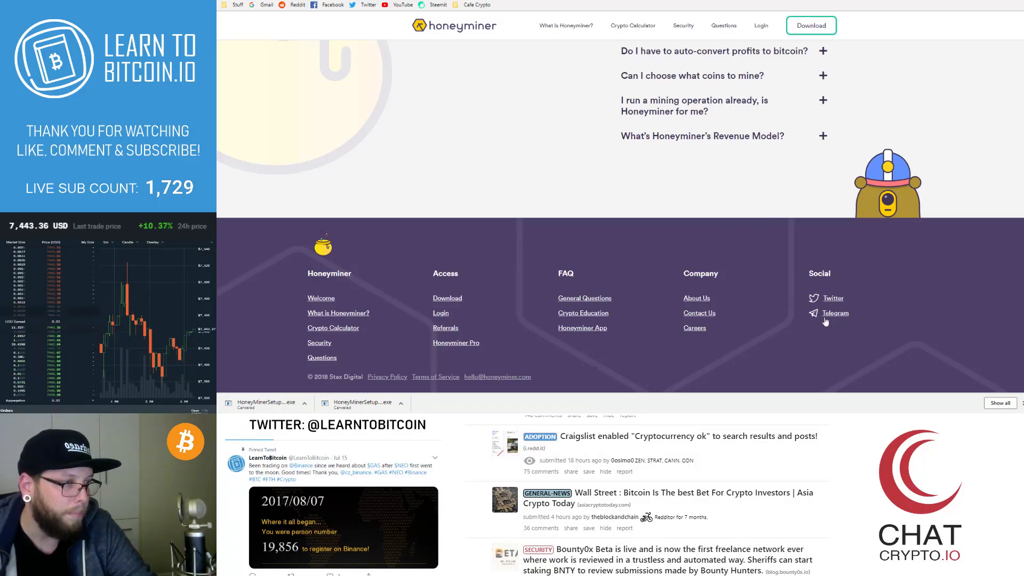
scroll("up", 3)
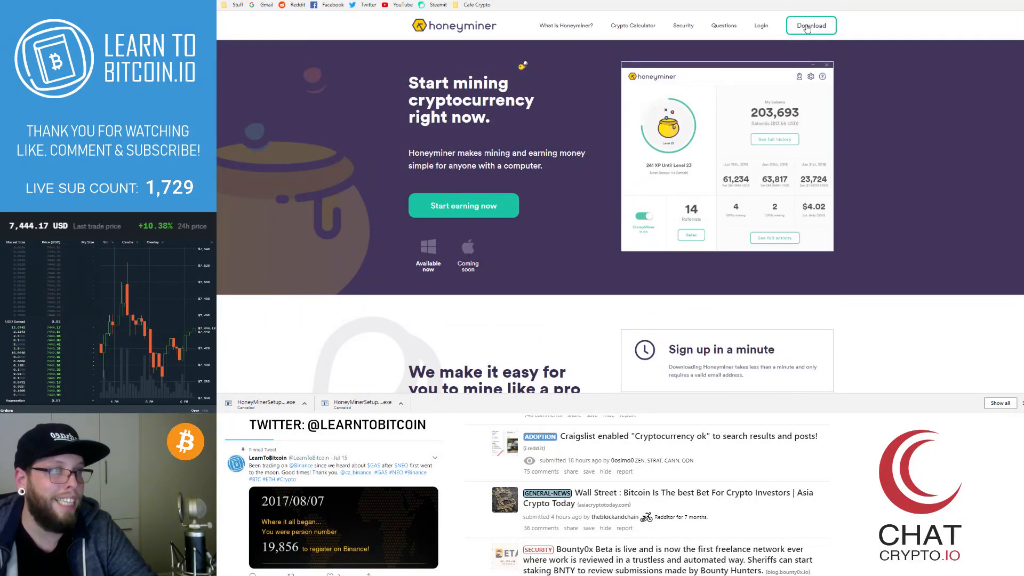
Download Honeyminer, cancel the duplicate installer download, and accept the setup license terms.
left_click(811, 25)
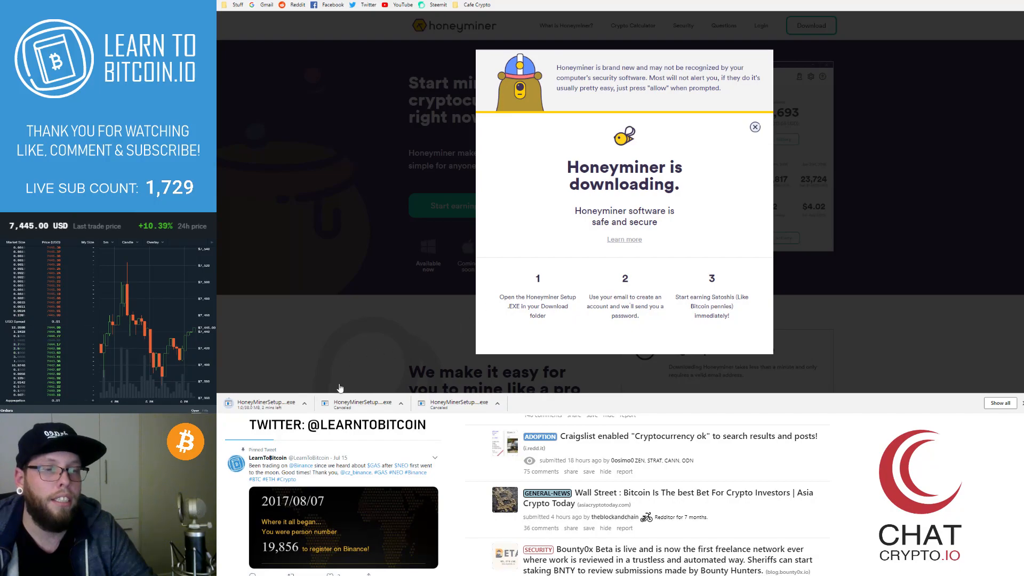
left_click(303, 402)
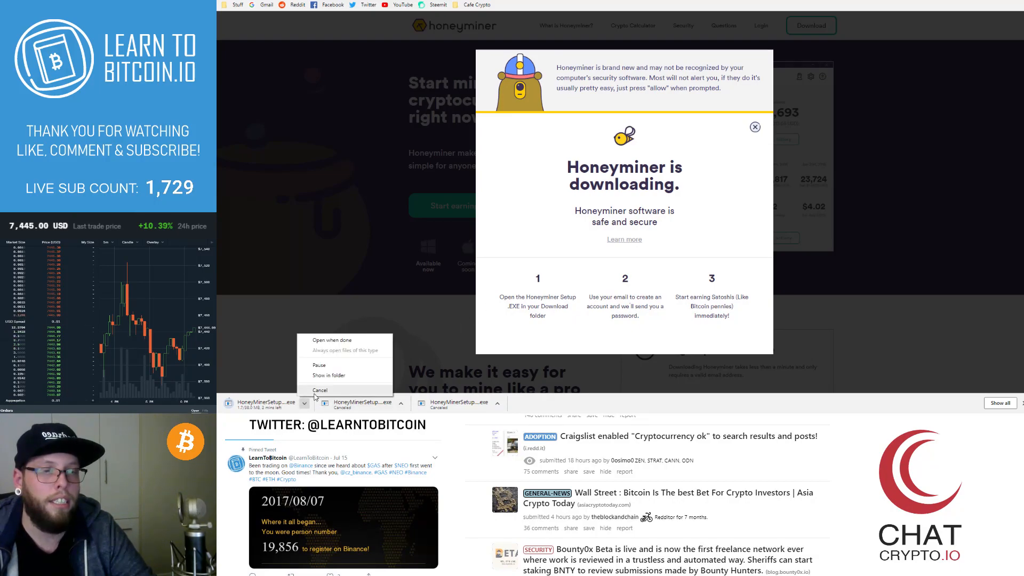
left_click(319, 390)
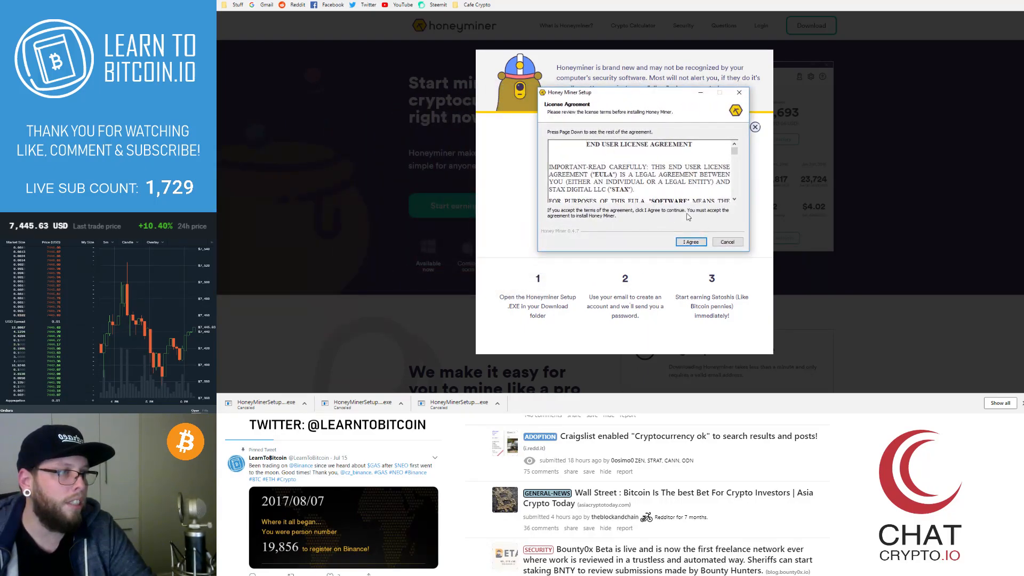
left_click(689, 241)
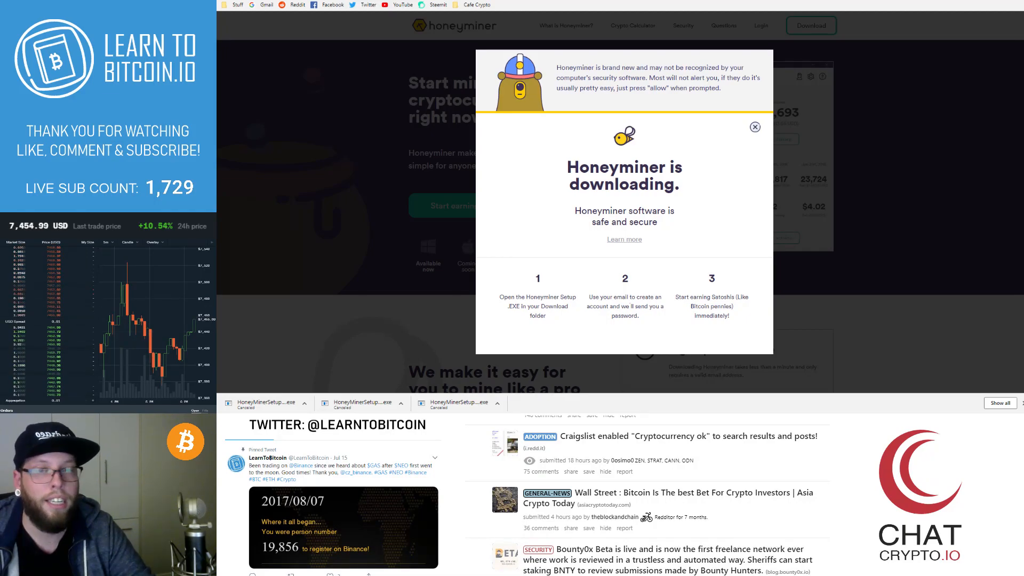
mouse_move(523, 227)
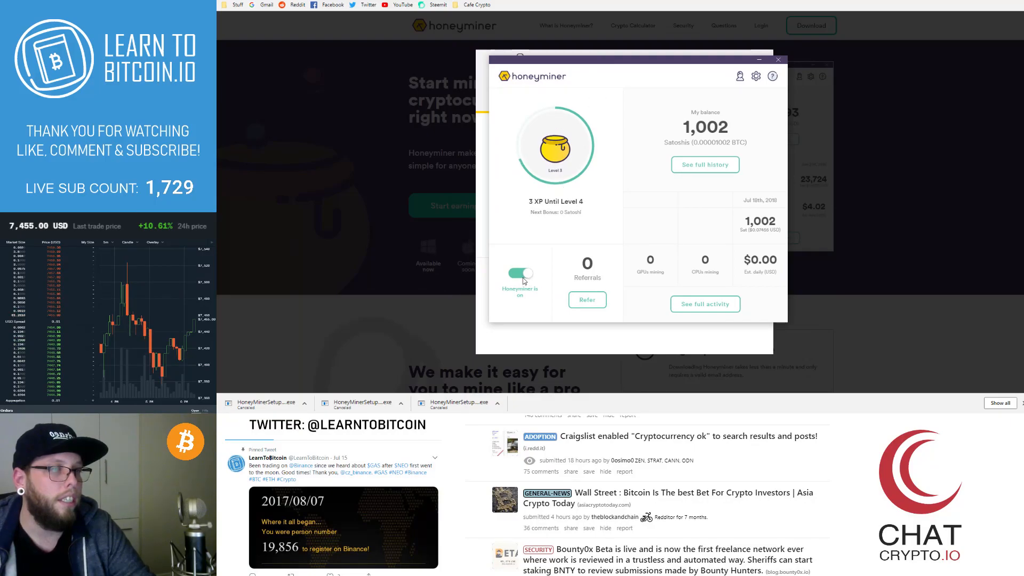
Toggle Honeyminer earning off and back on to mine on the GPU, then open Settings.
left_click(519, 273)
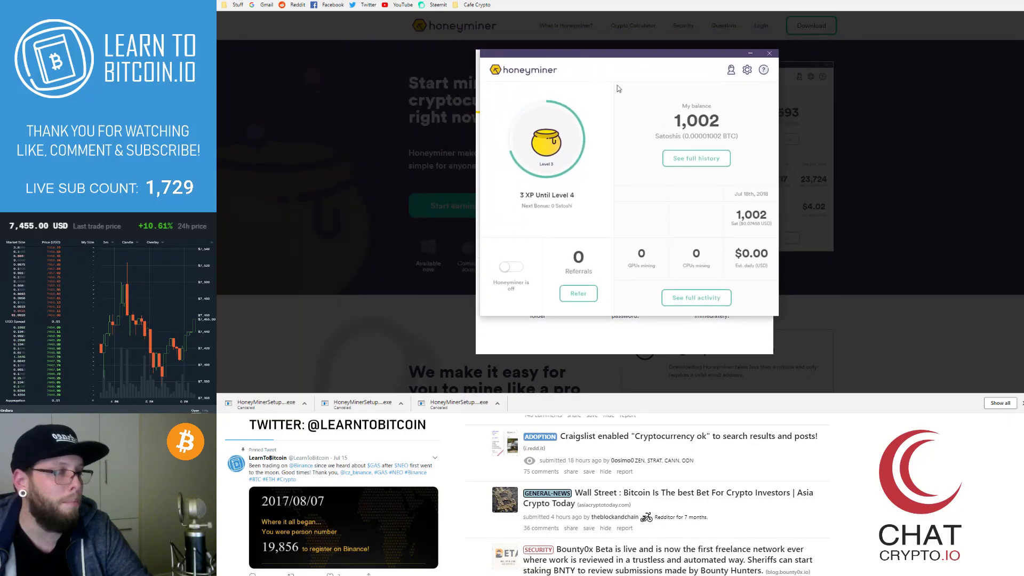
mouse_move(716, 104)
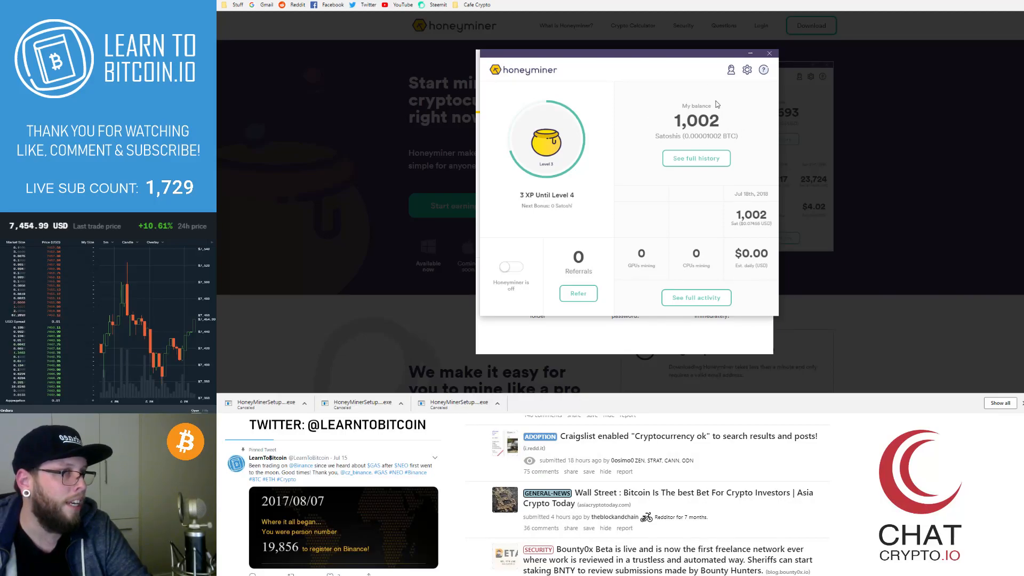
mouse_move(677, 155)
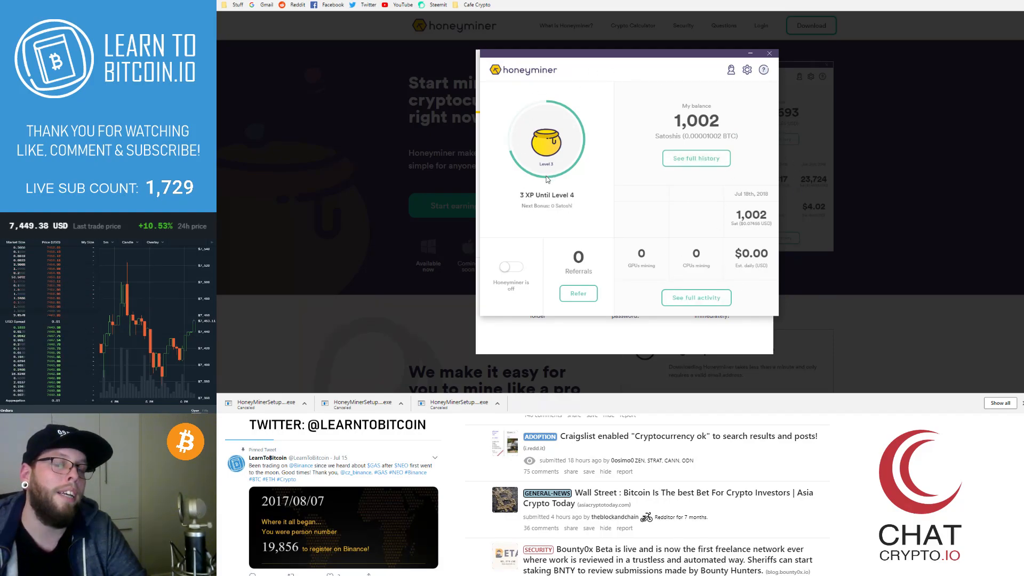
mouse_move(550, 193)
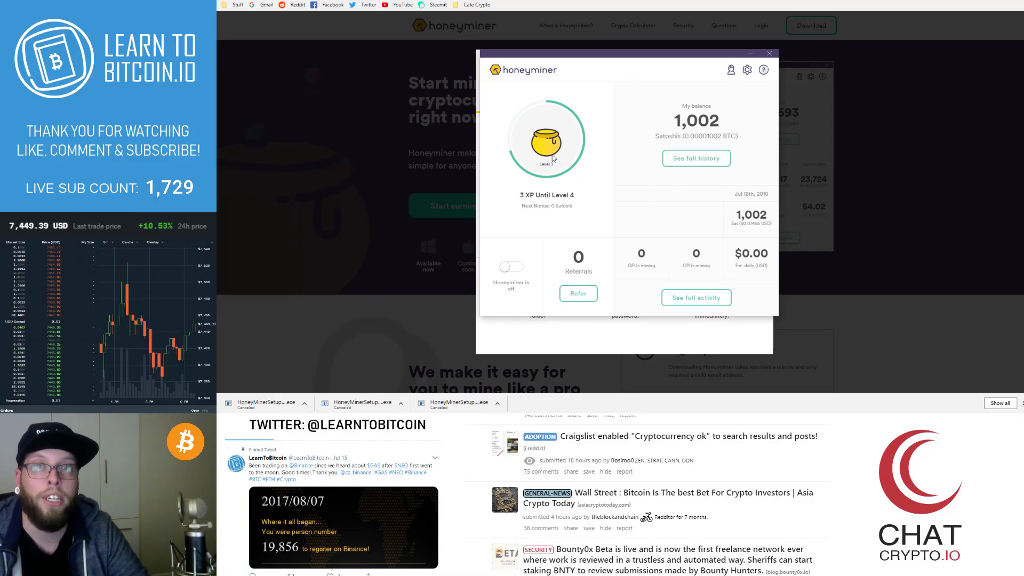
mouse_move(649, 185)
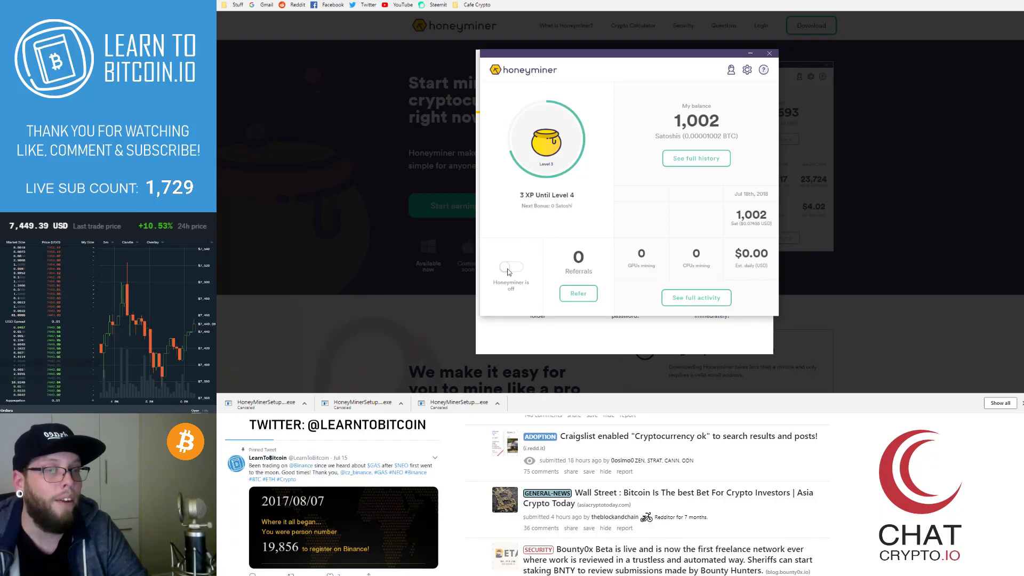
left_click(511, 265)
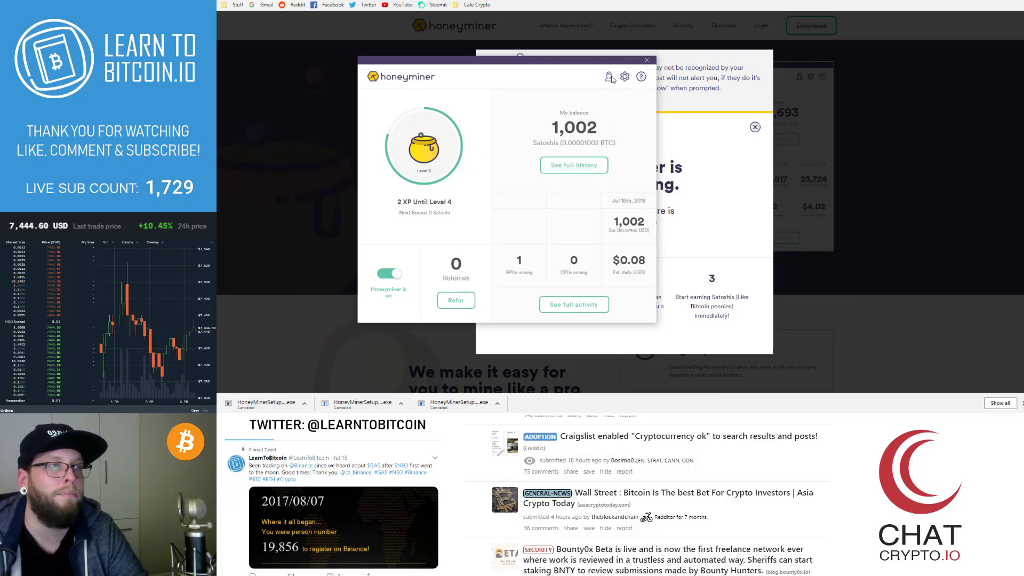
left_click(624, 76)
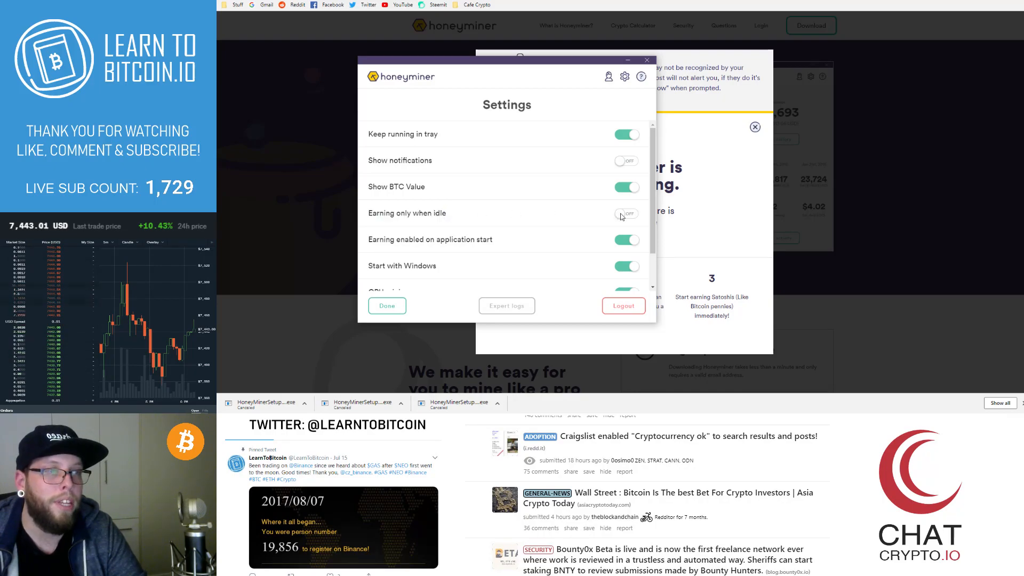
left_click(625, 213)
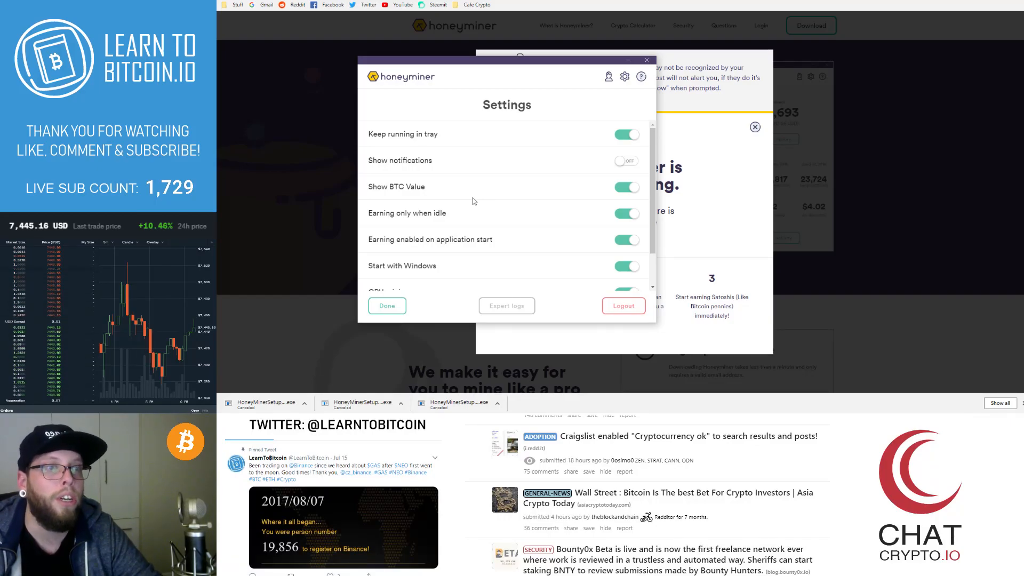
mouse_move(501, 220)
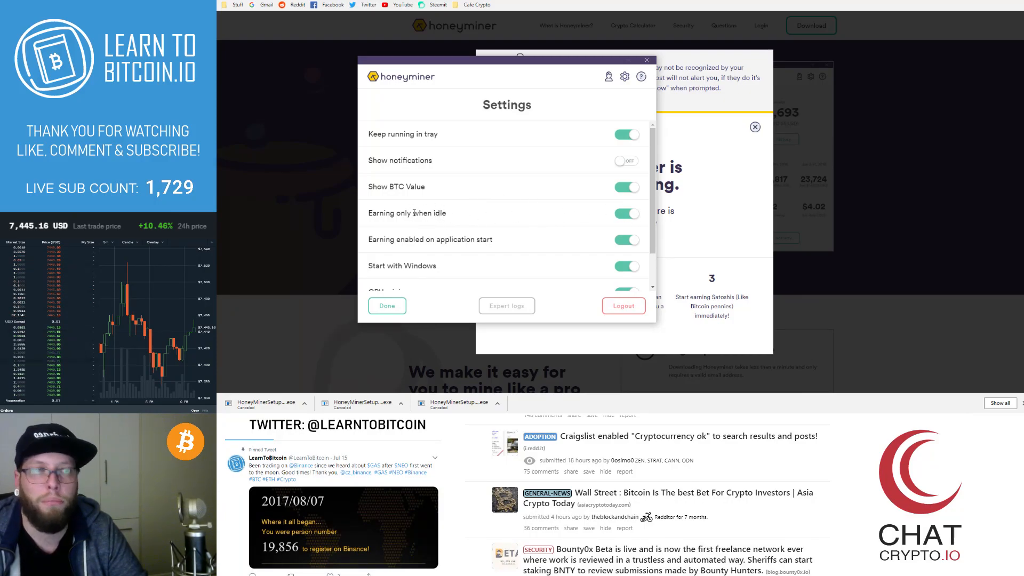
left_click(625, 213)
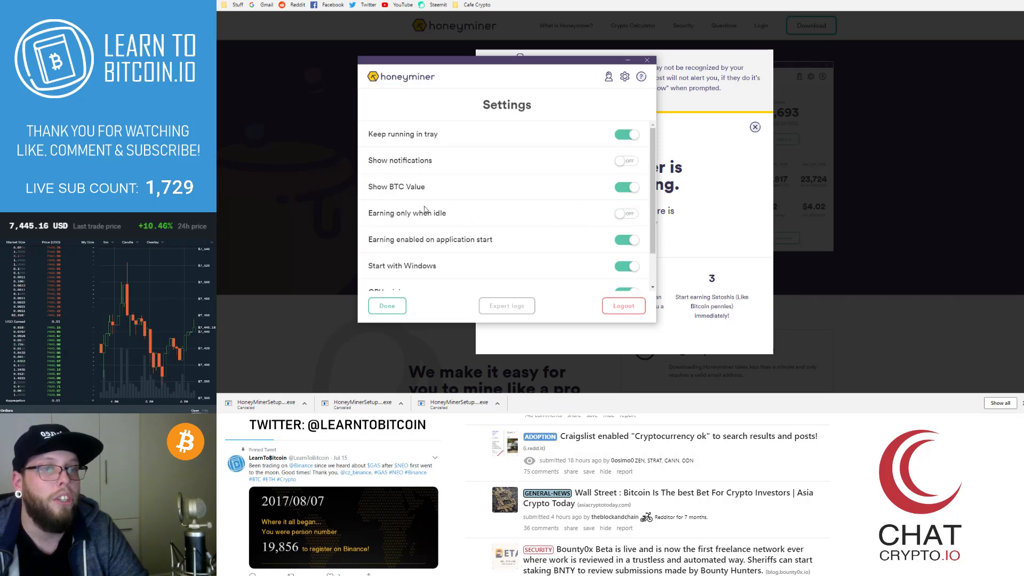
scroll("down", 3)
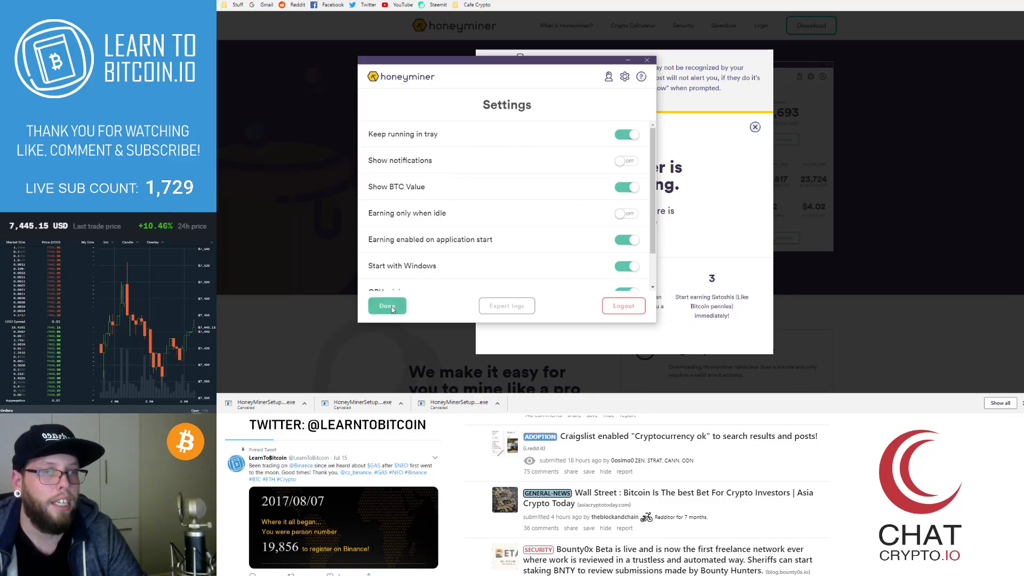
Close the Honeyminer settings panel with Done.
left_click(386, 306)
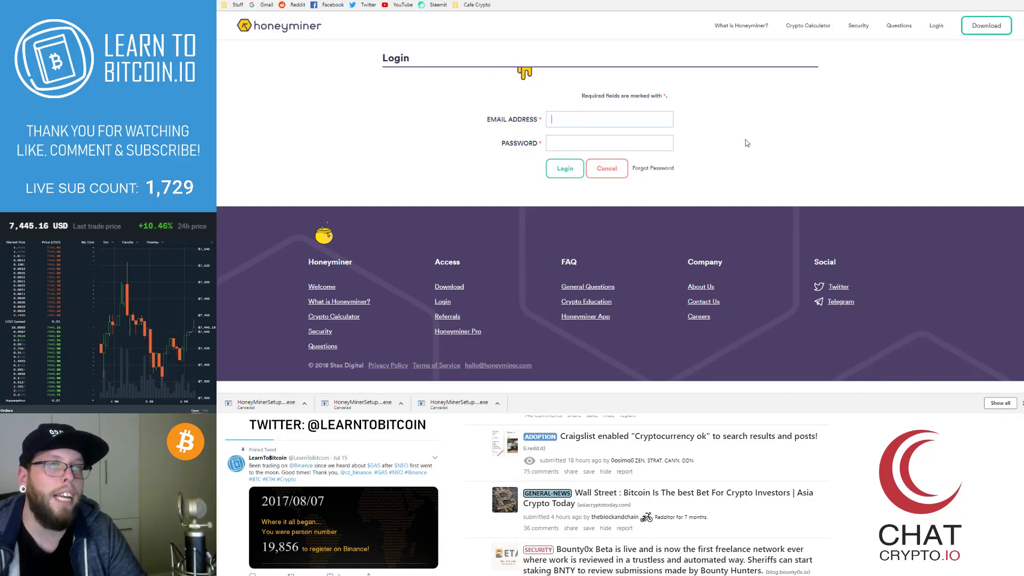
mouse_move(449, 105)
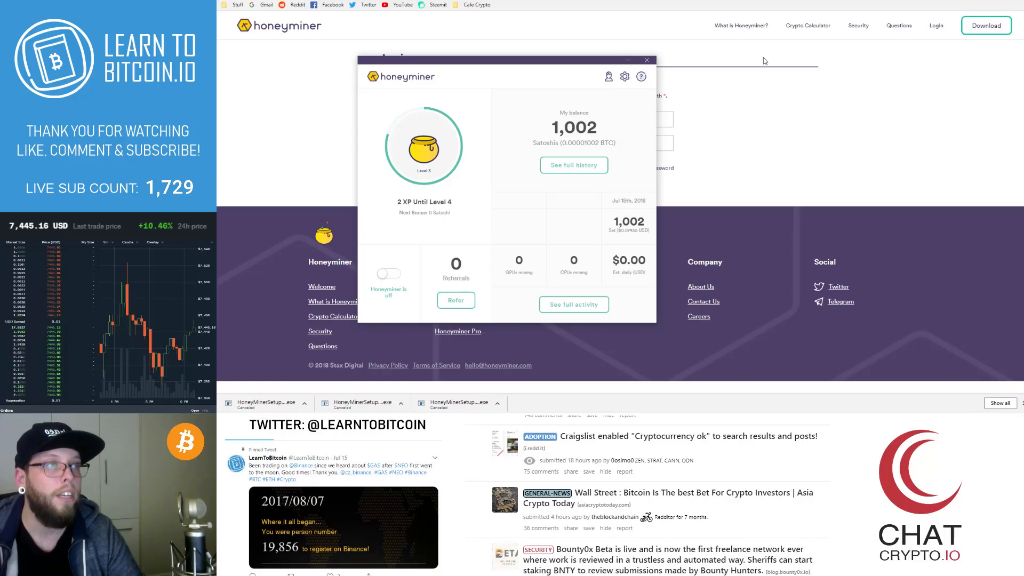
left_click(646, 59)
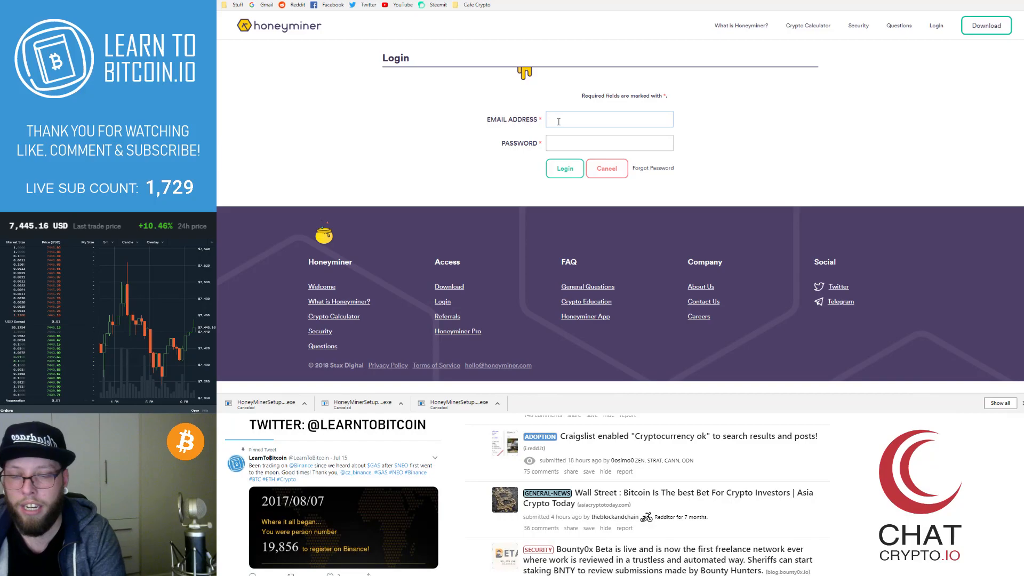
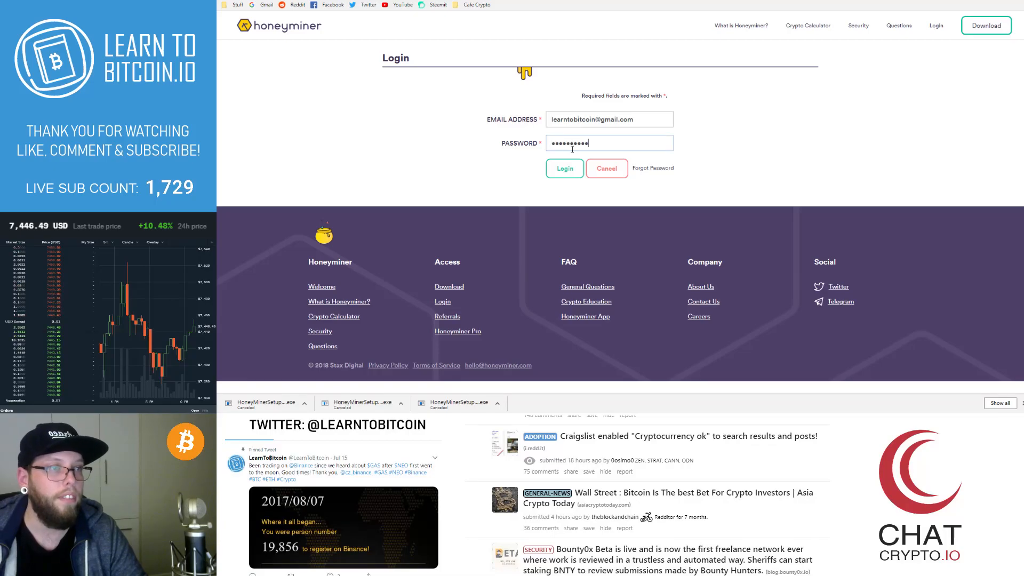
left_click(563, 168)
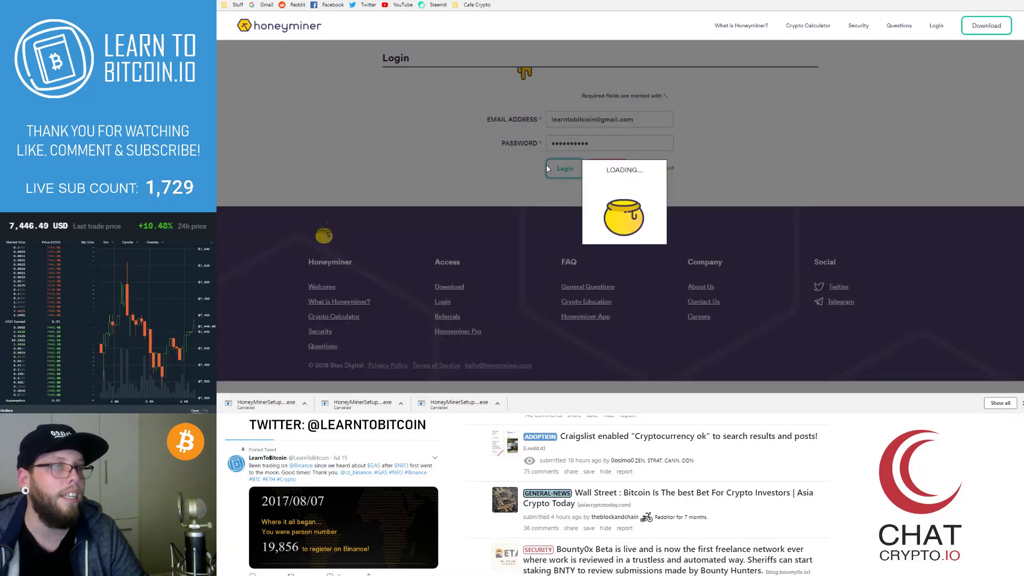
Dismiss Chrome's save-password offer and hide the app to show the 1,002 Satoshi dashboard.
left_click(563, 168)
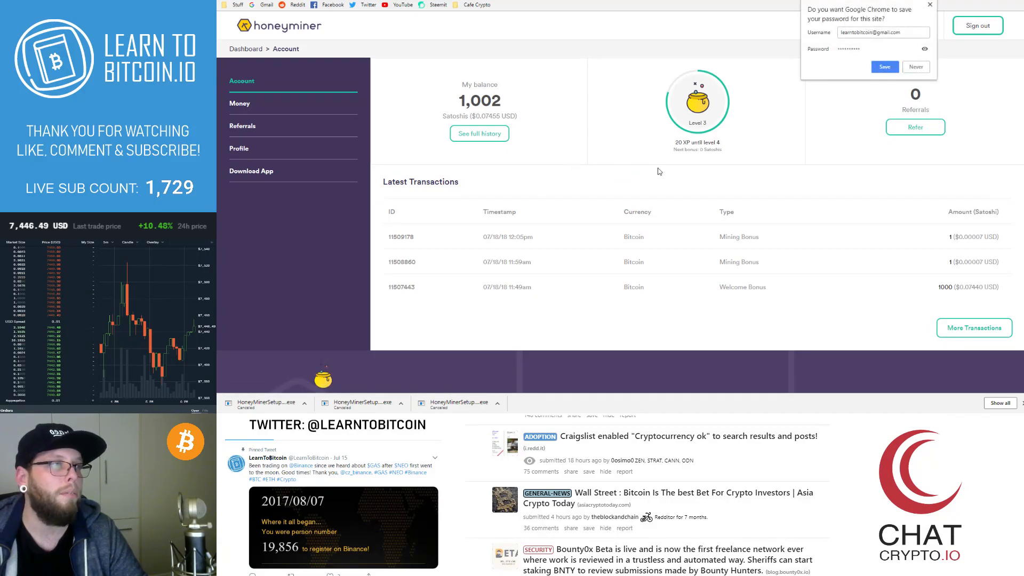
left_click(915, 67)
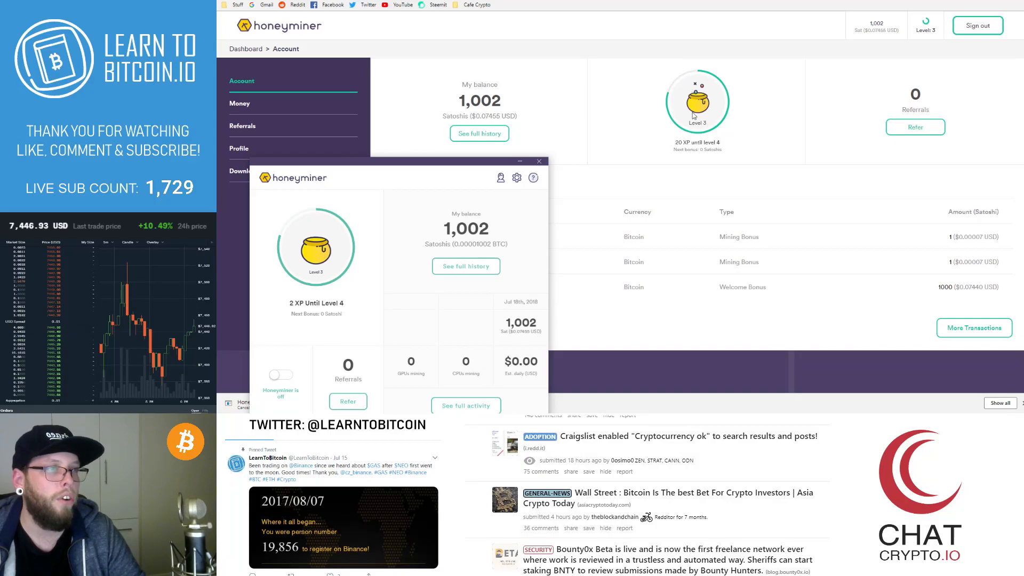
left_click(539, 160)
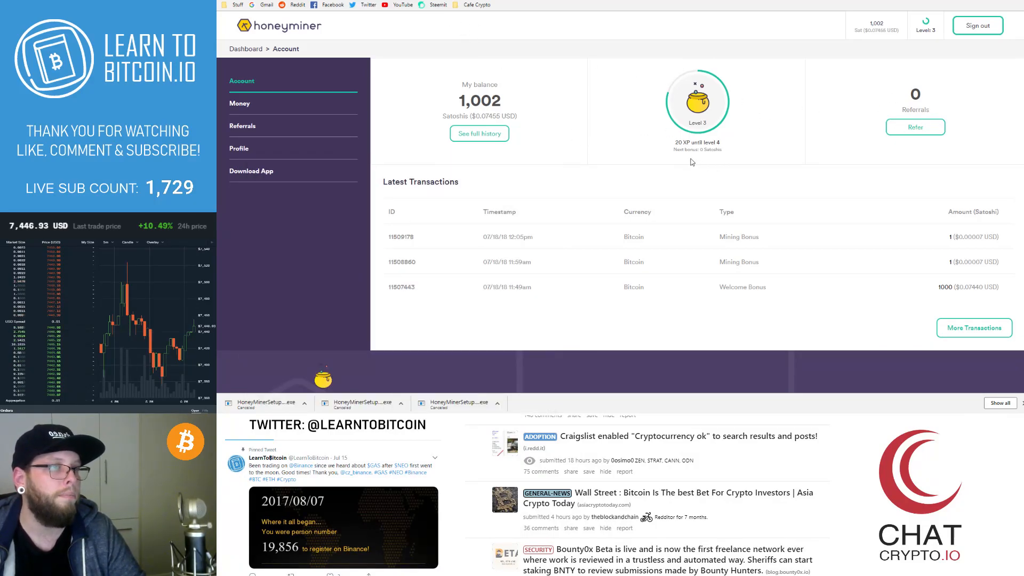
mouse_move(512, 82)
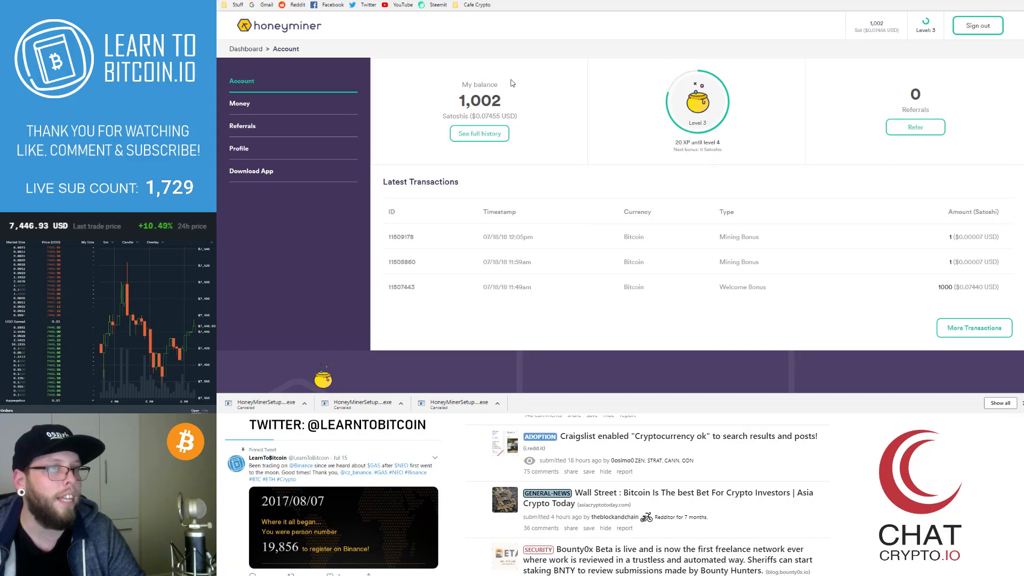
mouse_move(334, 76)
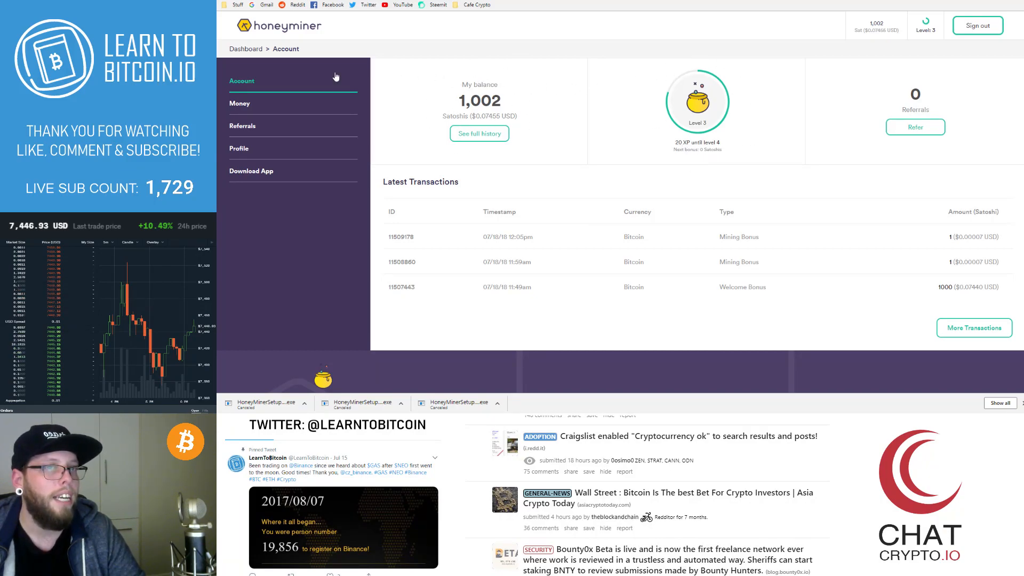
Open Money, then Transactions, listing the welcome bonus and two mining bonuses.
left_click(239, 103)
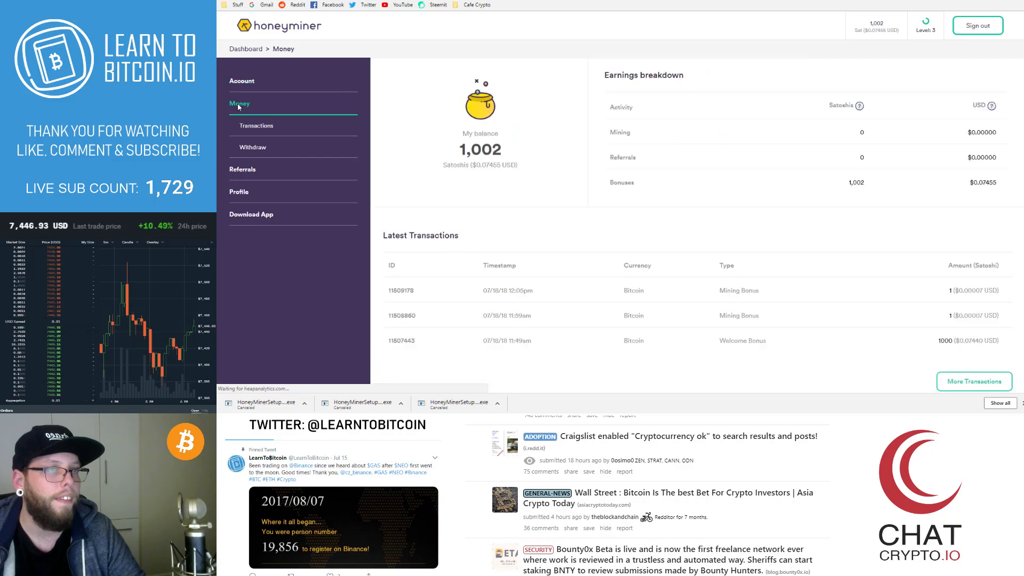
mouse_move(812, 160)
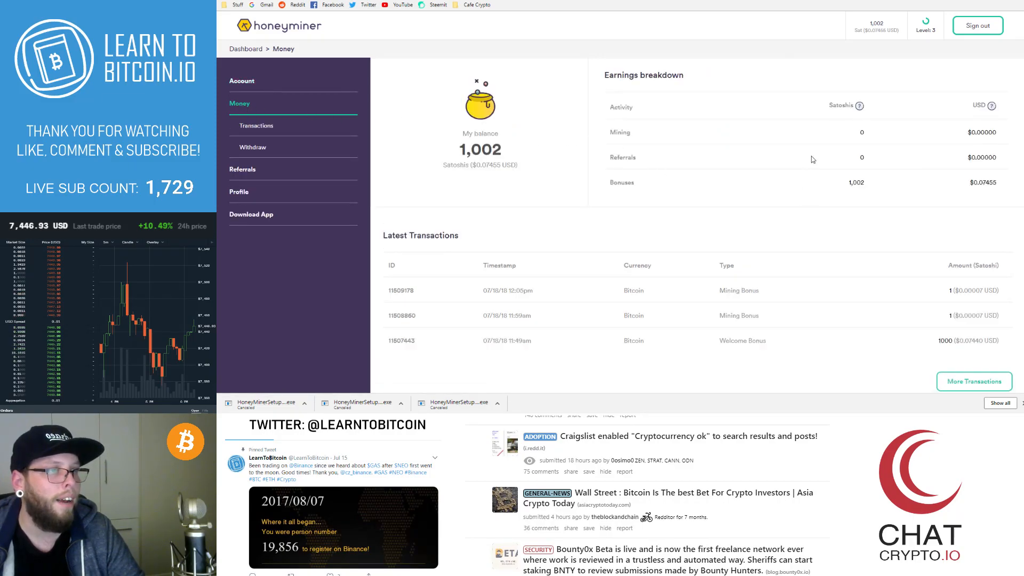
mouse_move(841, 187)
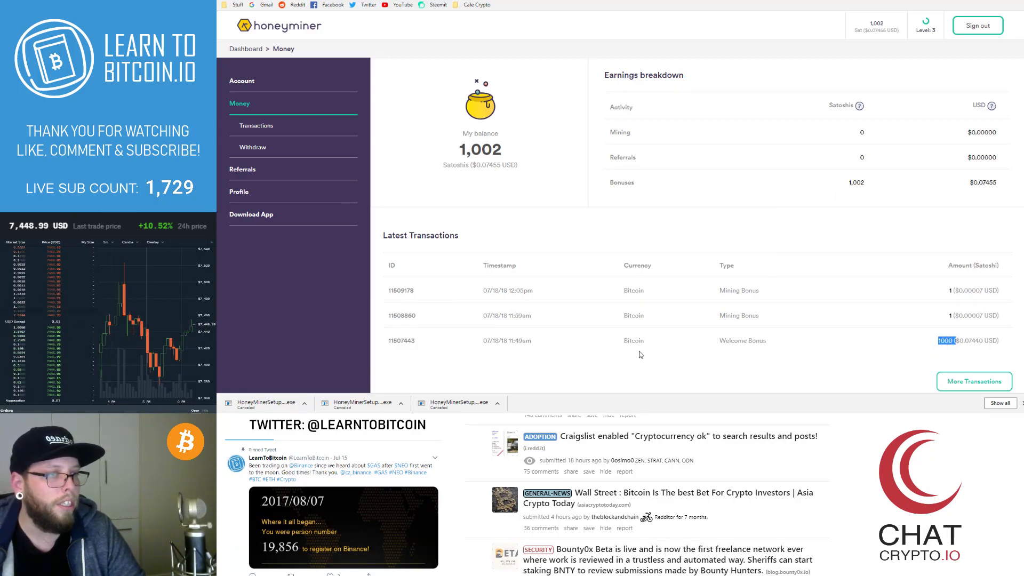
mouse_move(929, 346)
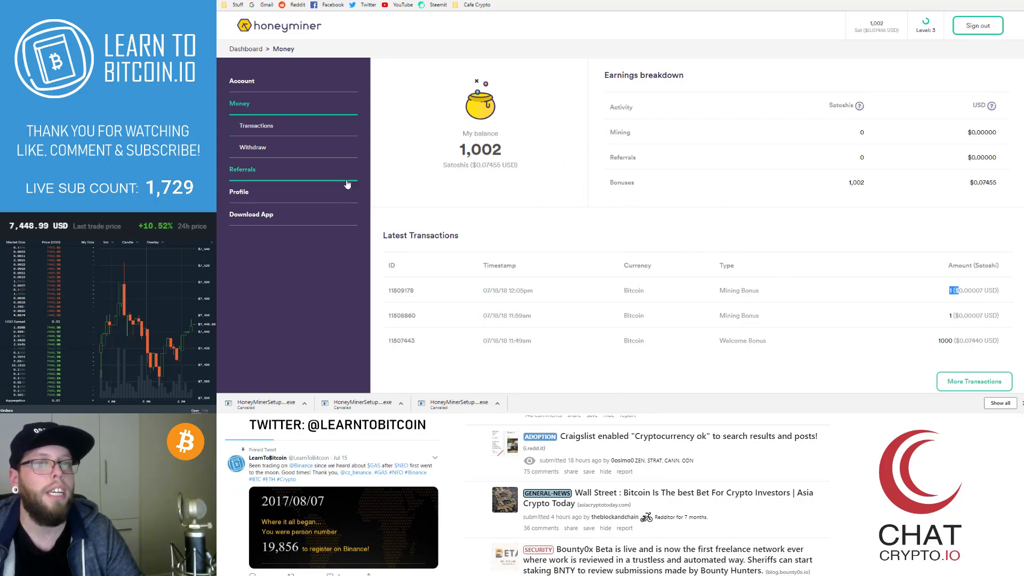
mouse_move(256, 125)
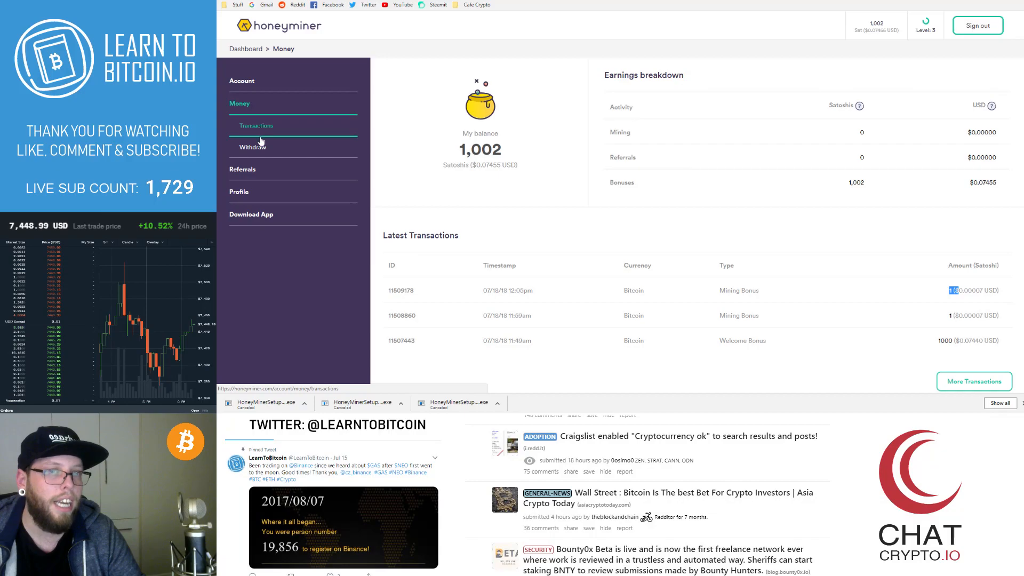
left_click(256, 125)
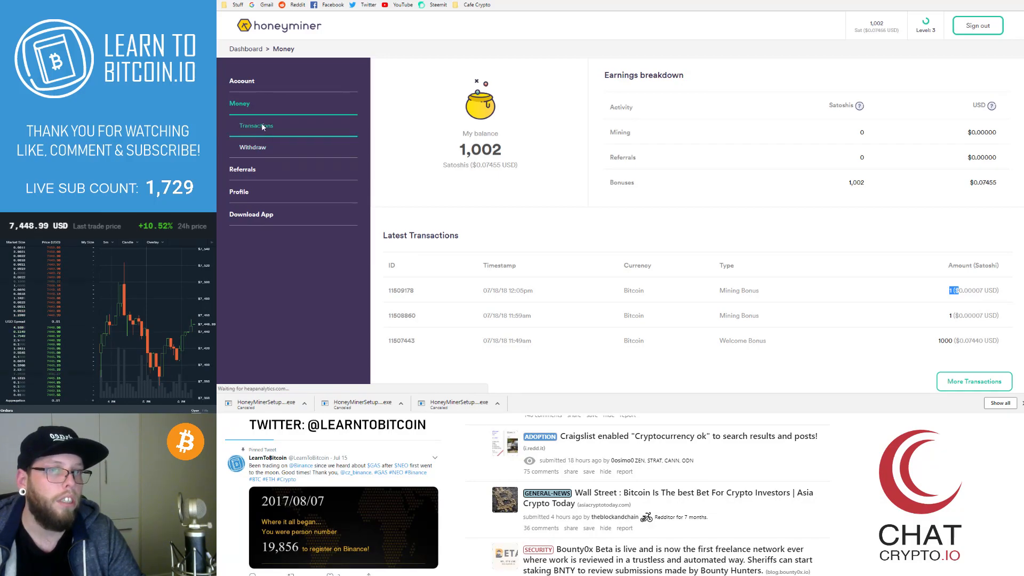
left_click(256, 125)
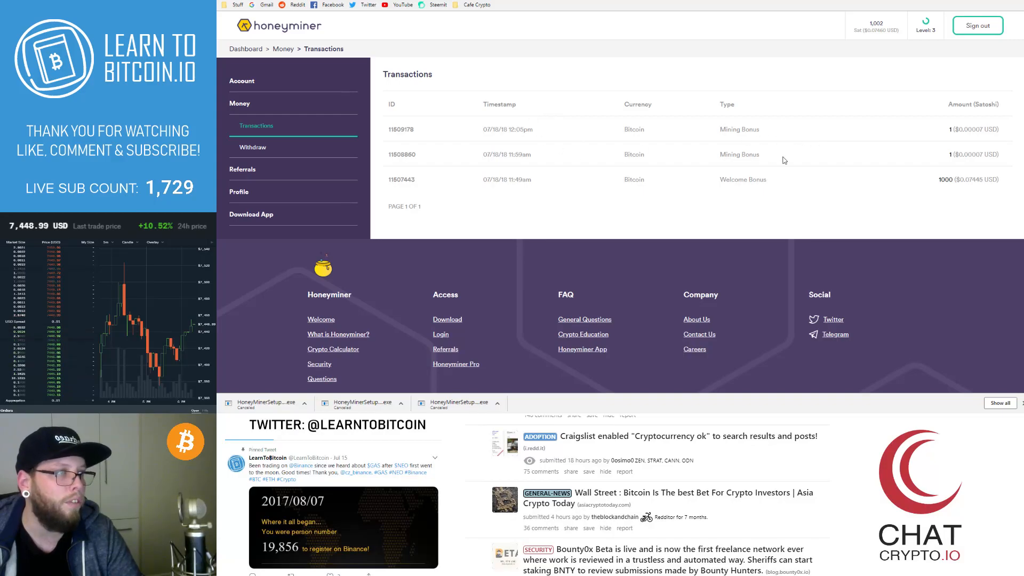
mouse_move(717, 160)
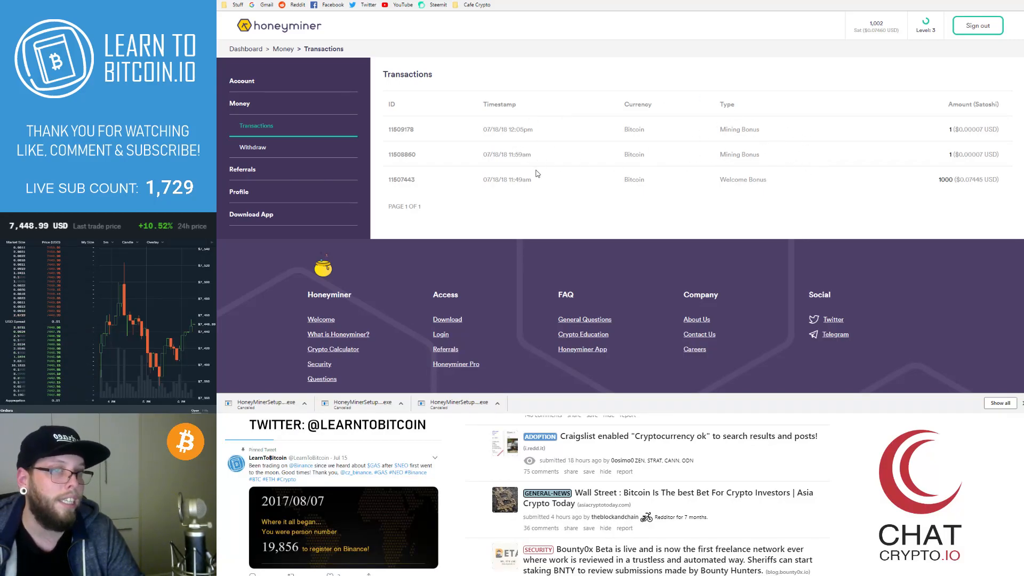
Open Withdraw, highlight the 0.00002500 BTC network fee explanation, then clear the highlight.
left_click(253, 147)
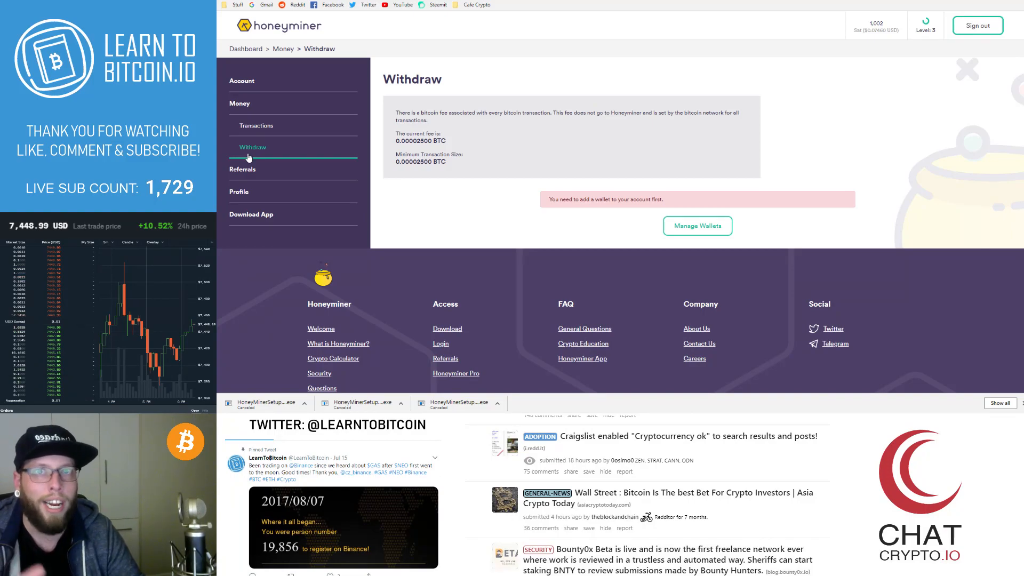
mouse_move(508, 195)
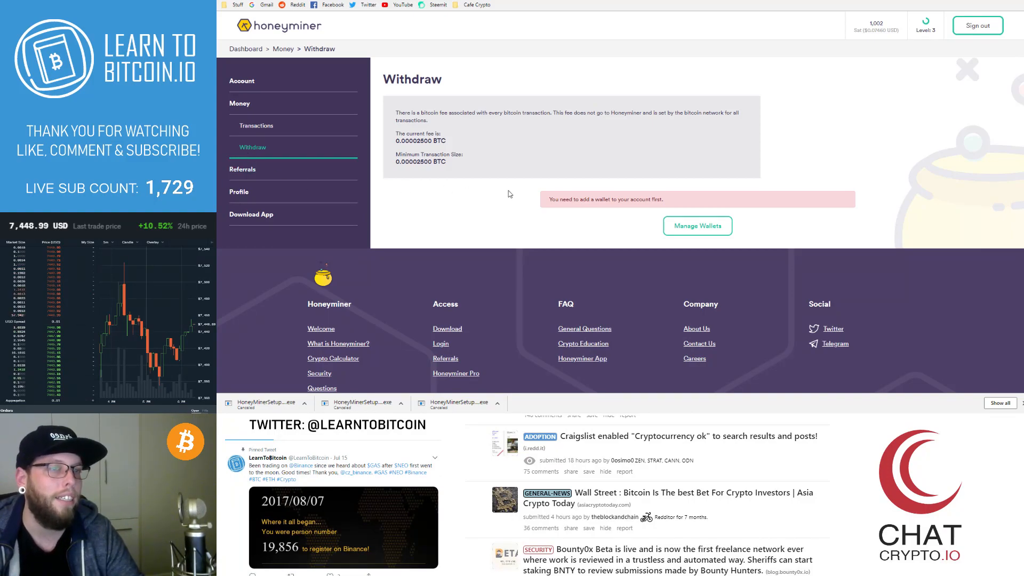
double_click(412, 113)
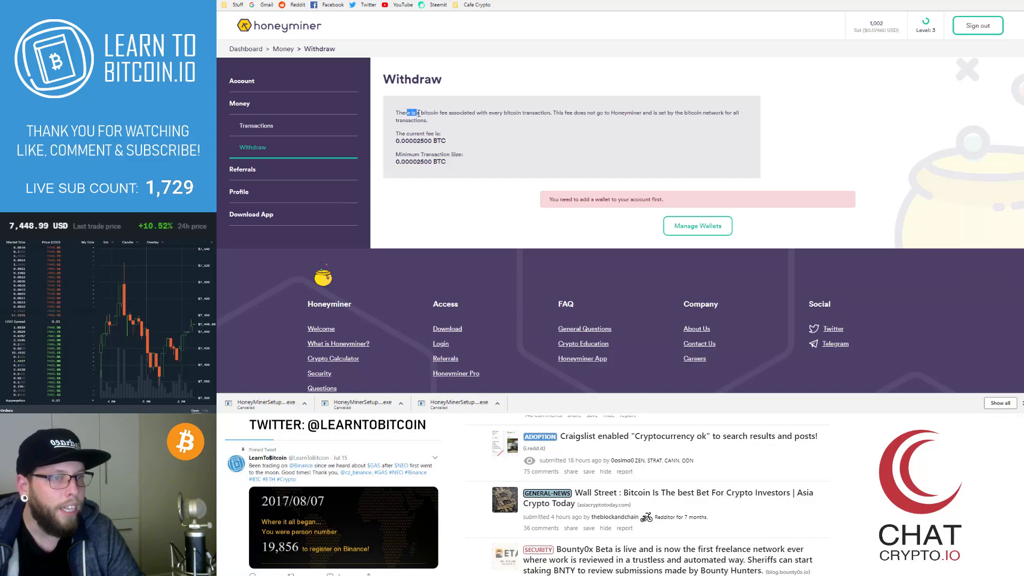
left_click_drag(415, 113, 563, 113)
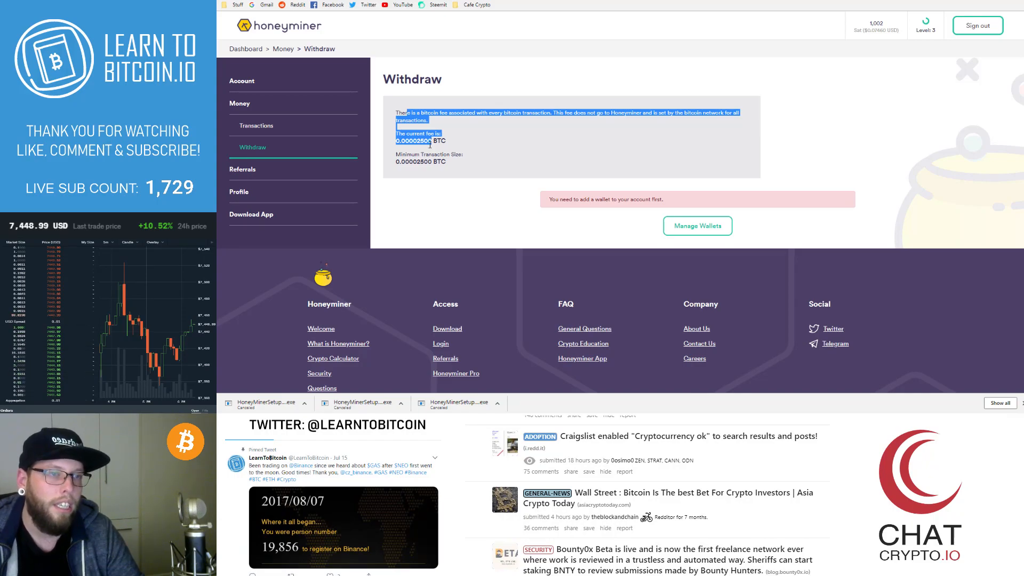
left_click(454, 167)
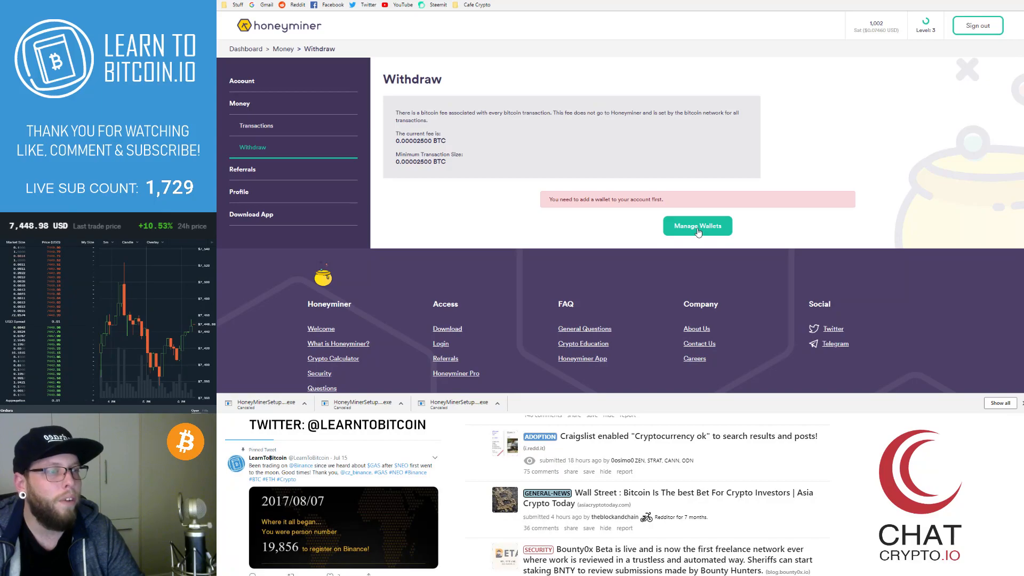
left_click(697, 225)
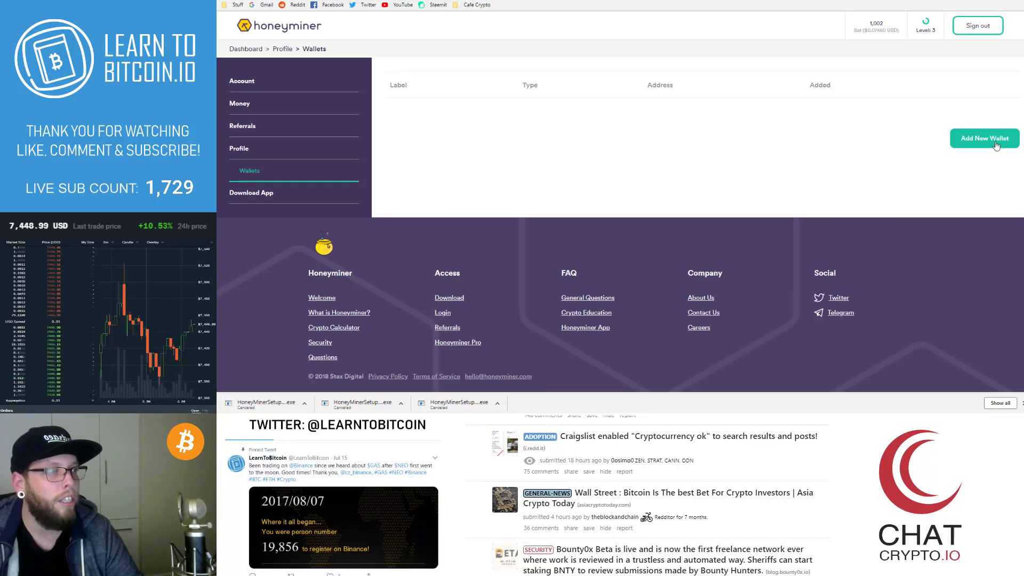
left_click(983, 138)
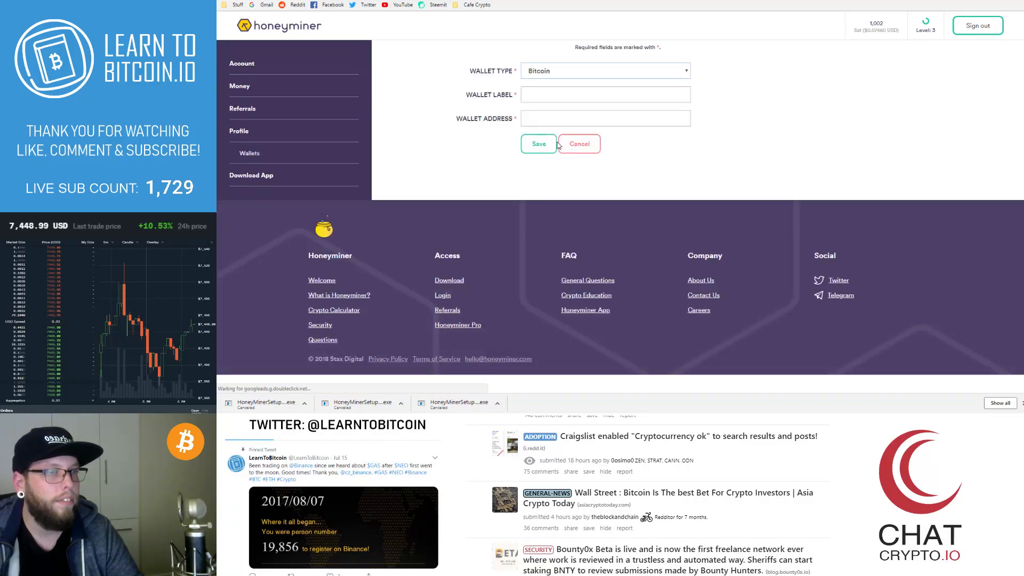
left_click(604, 70)
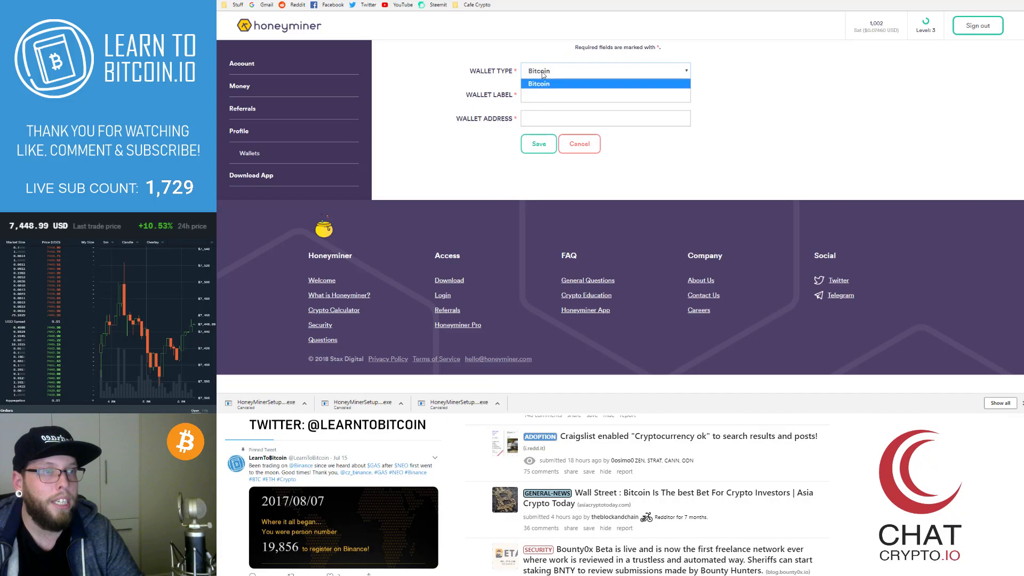
left_click(538, 84)
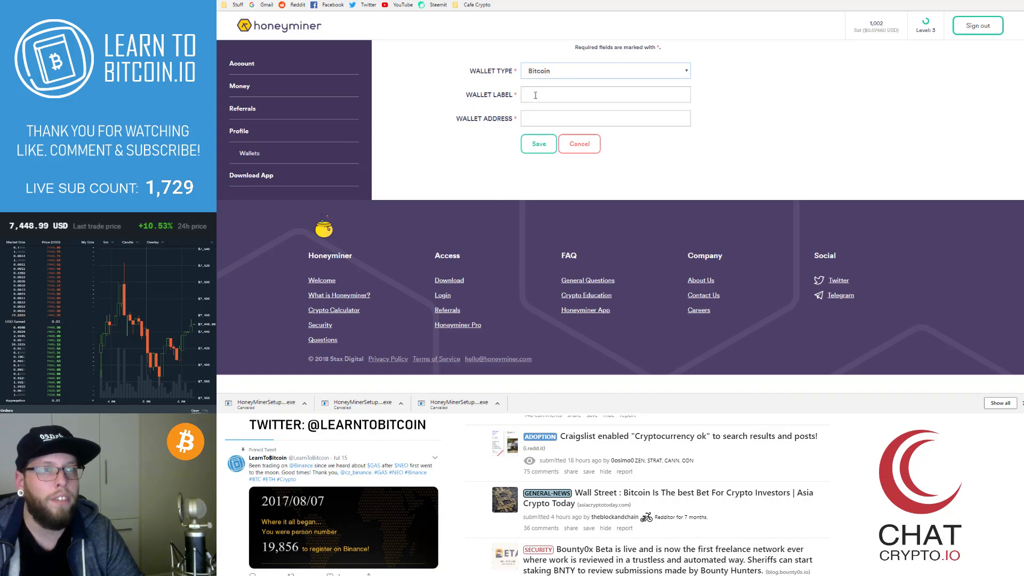
type("Honeyminer")
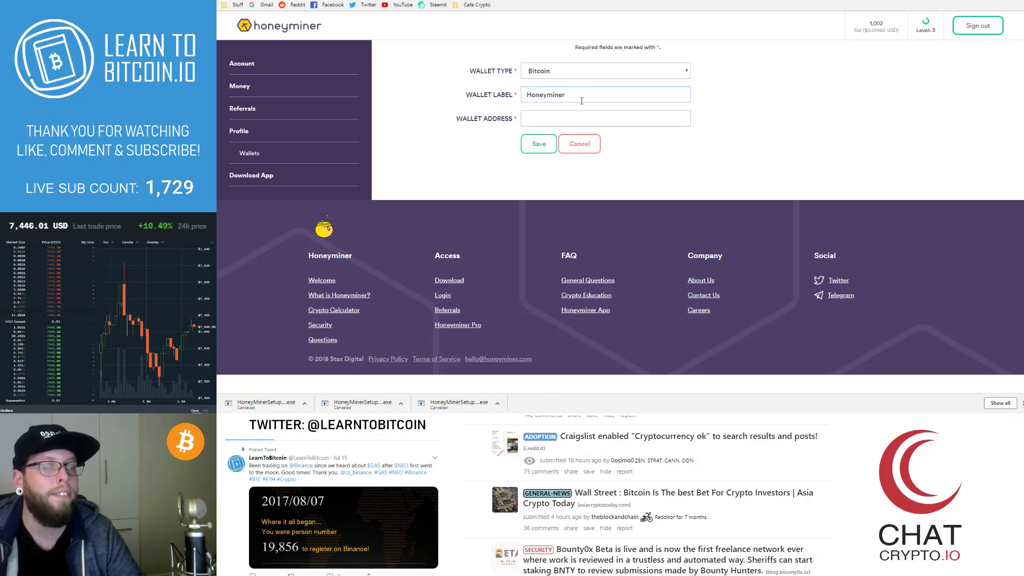
left_click(604, 119)
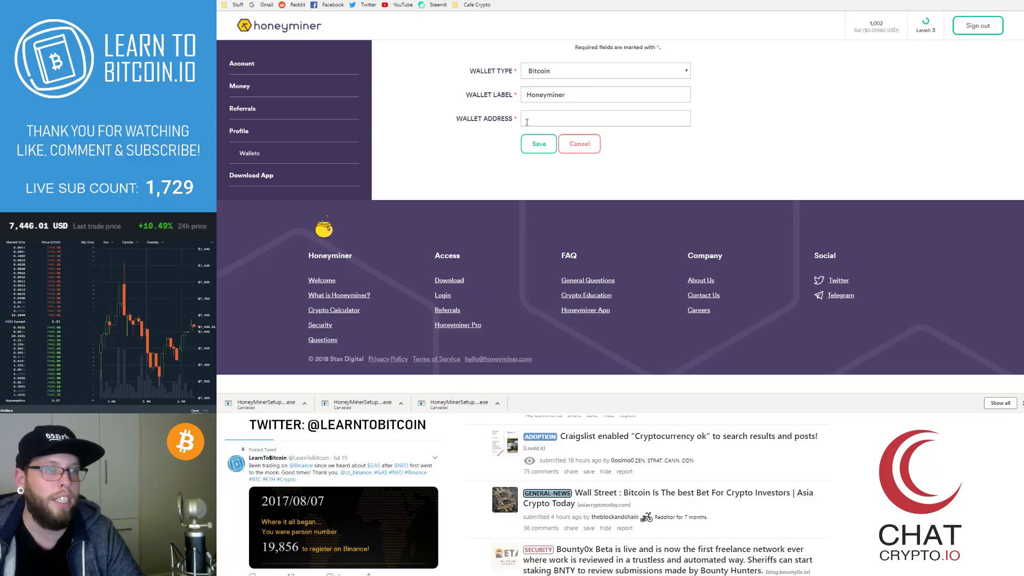
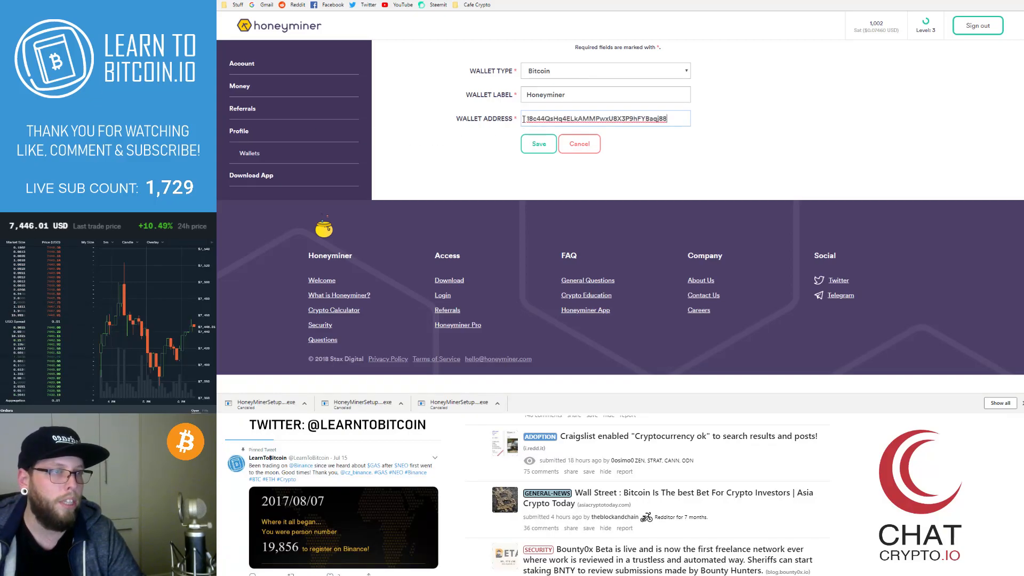
left_click(538, 144)
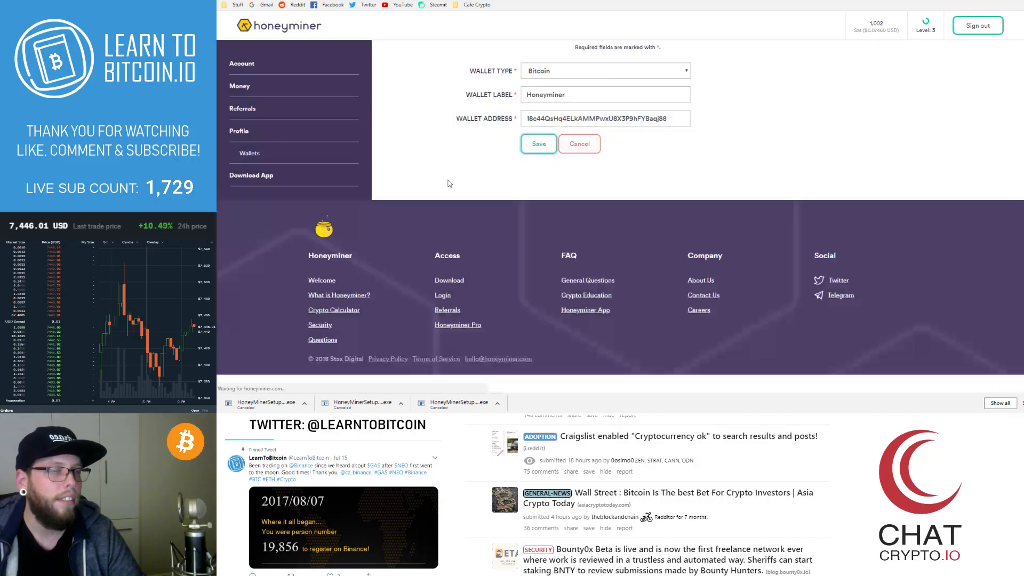
left_click(538, 144)
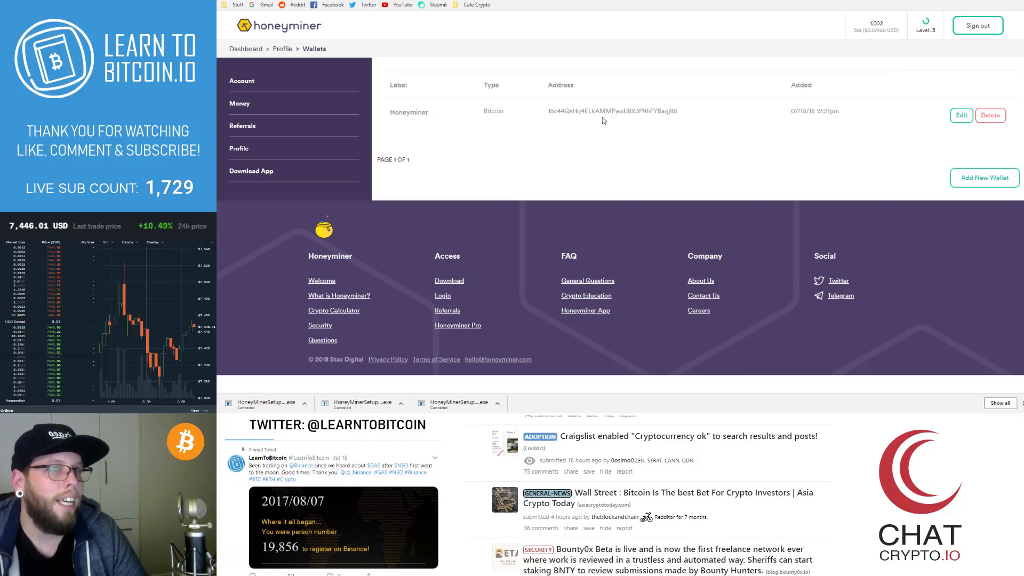
mouse_move(645, 136)
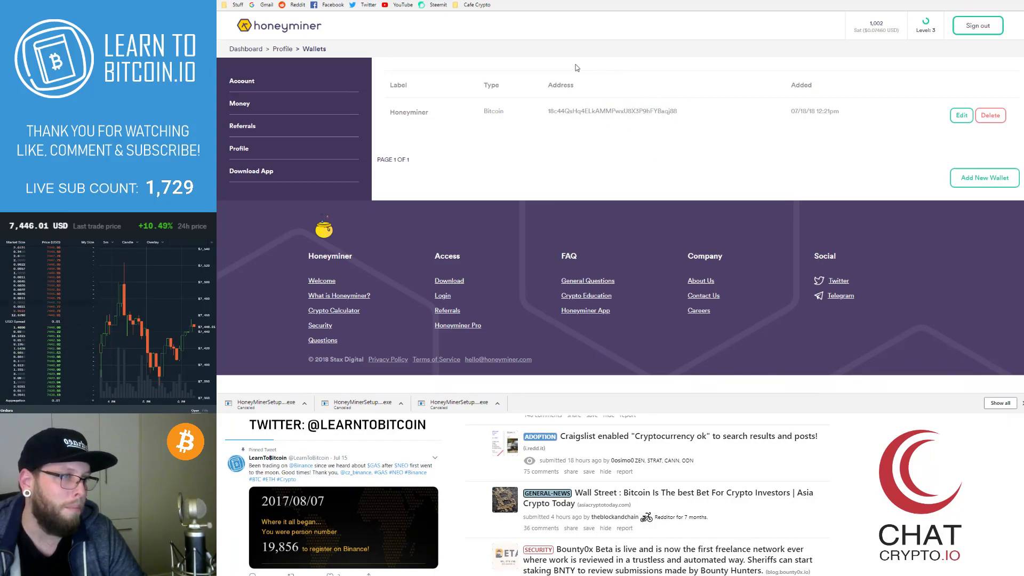
mouse_move(538, 111)
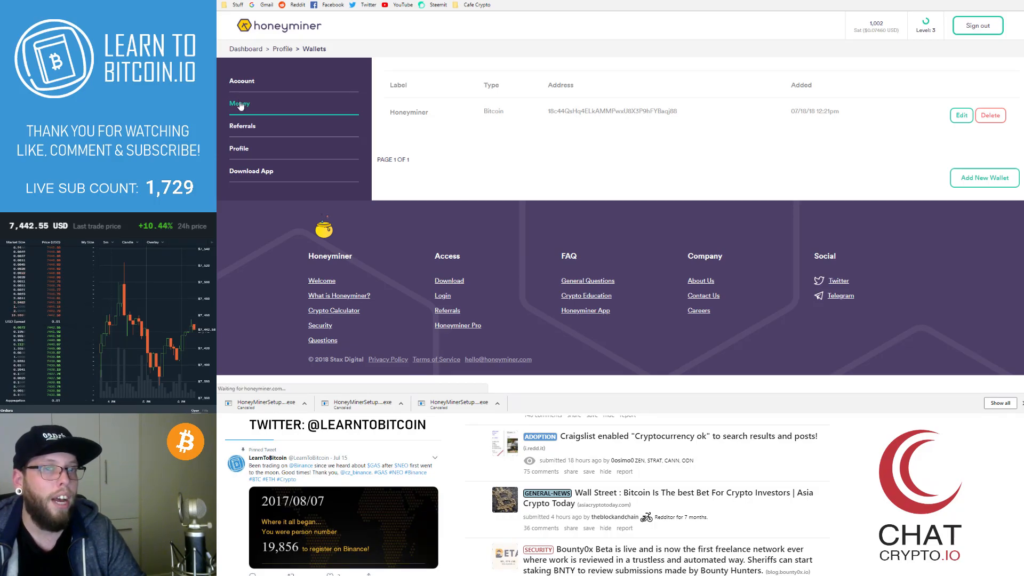
Open the Withdraw form from the Money section.
left_click(239, 103)
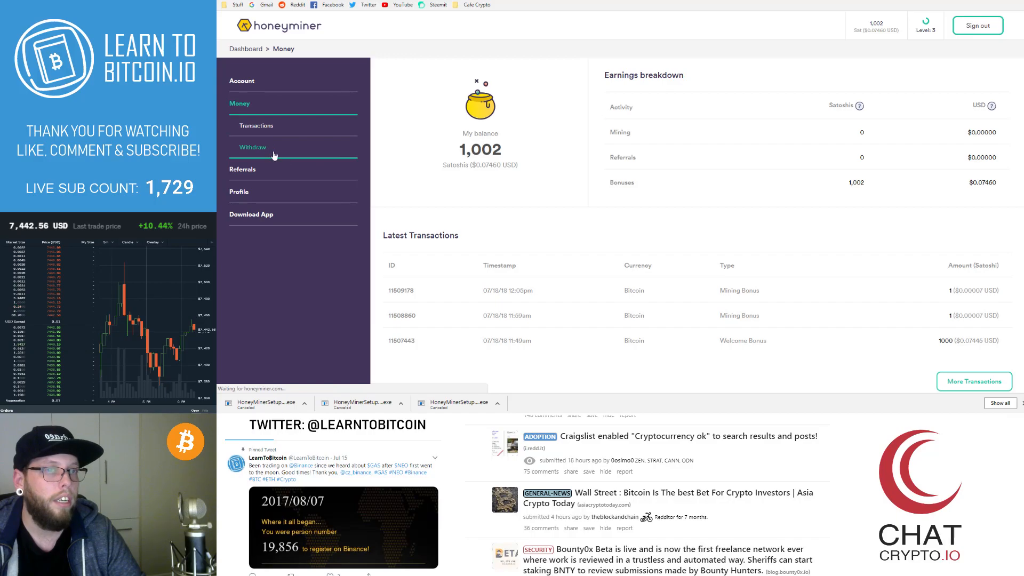
left_click(252, 147)
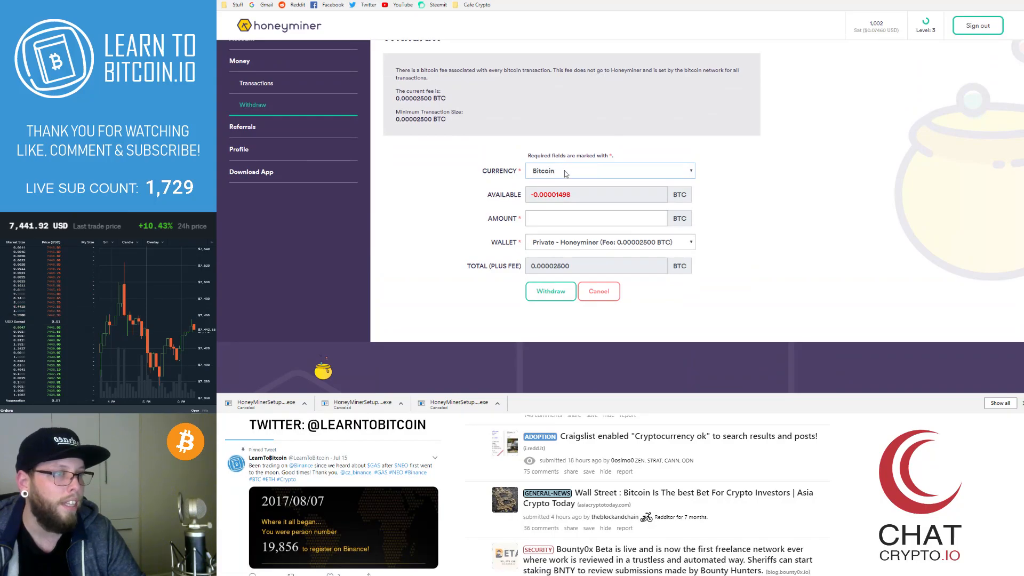
left_click(608, 171)
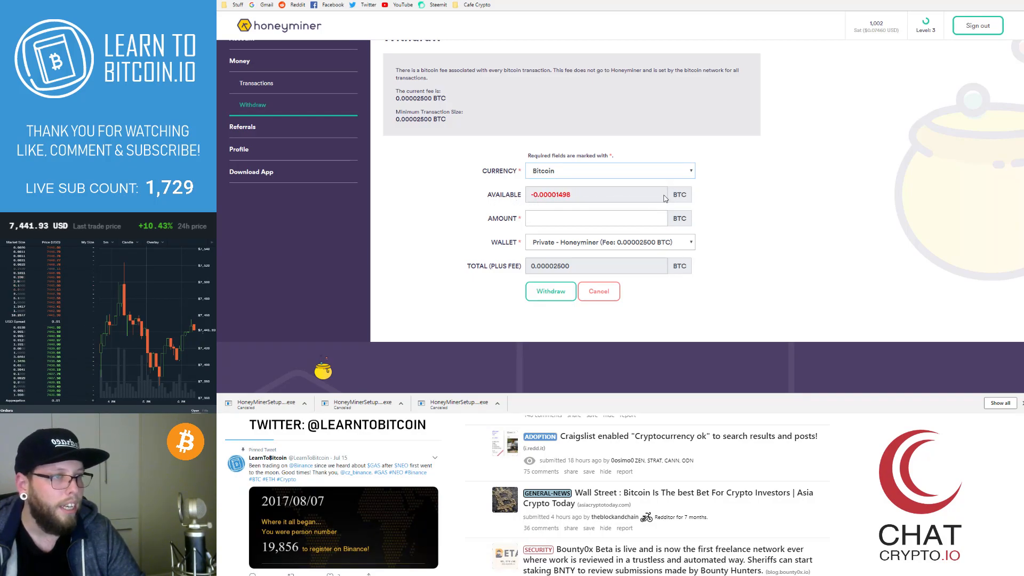
Highlight the negative available balance and the current network fee value.
double_click(554, 194)
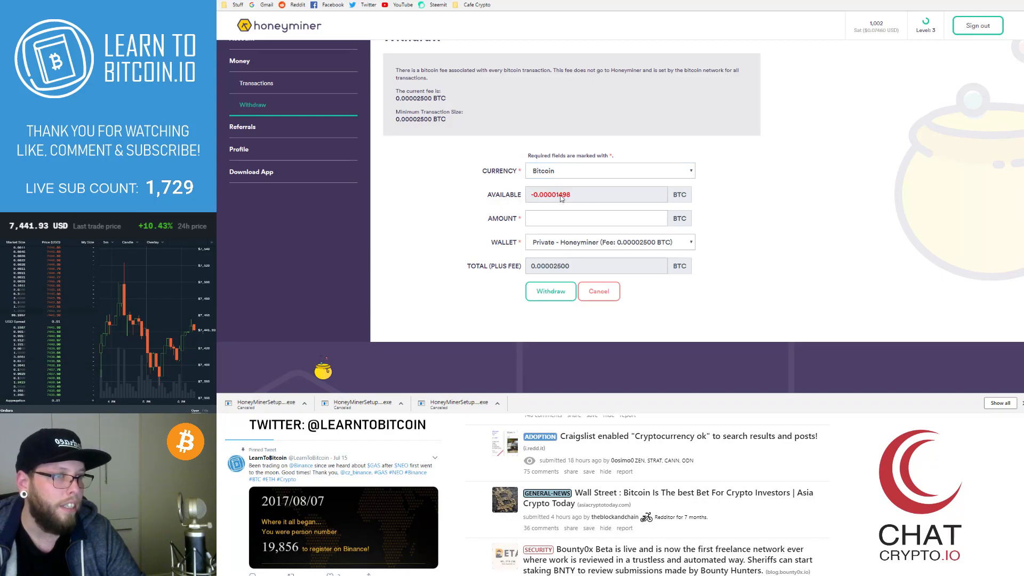
double_click(561, 194)
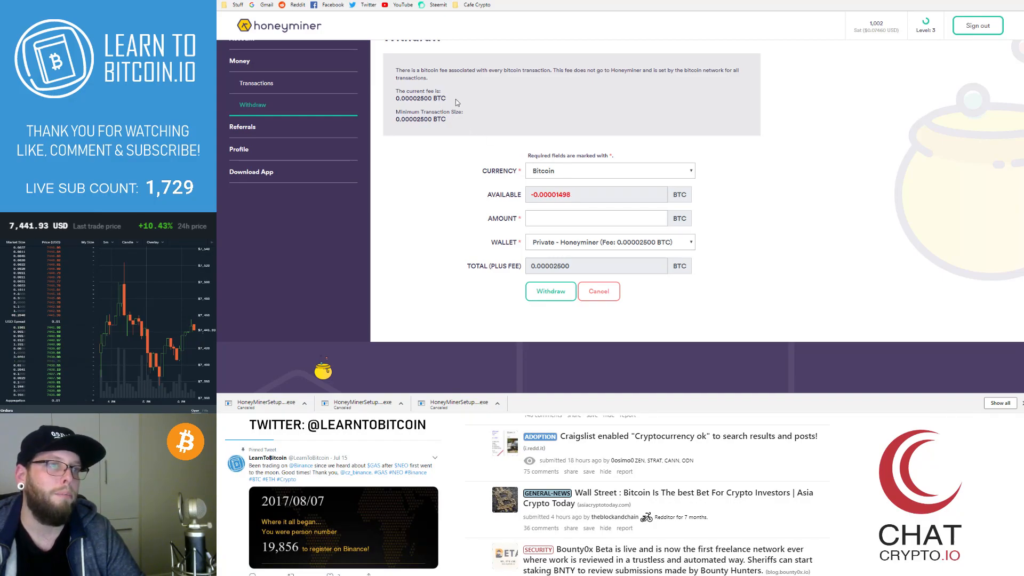
mouse_move(563, 96)
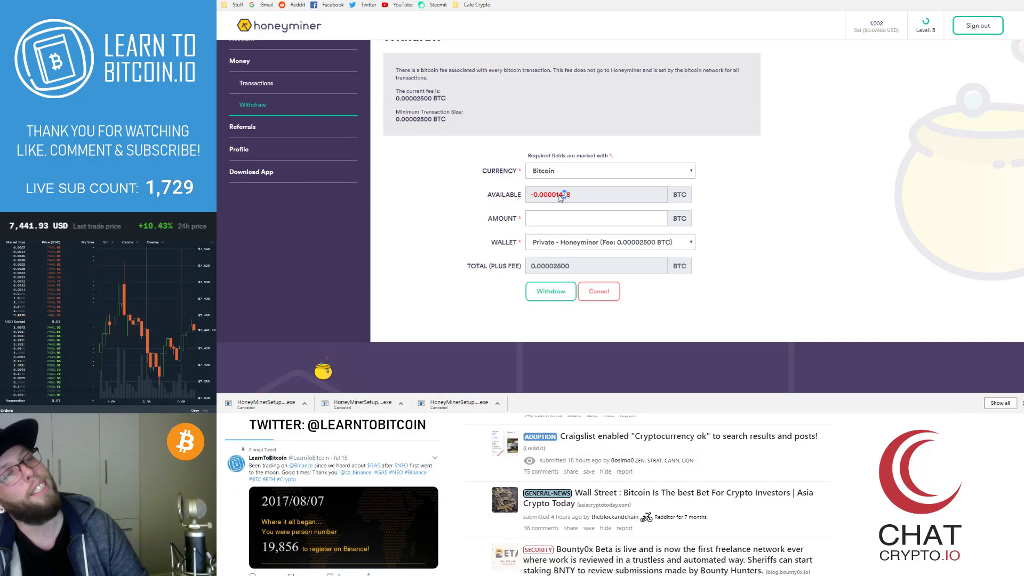
left_click(594, 218)
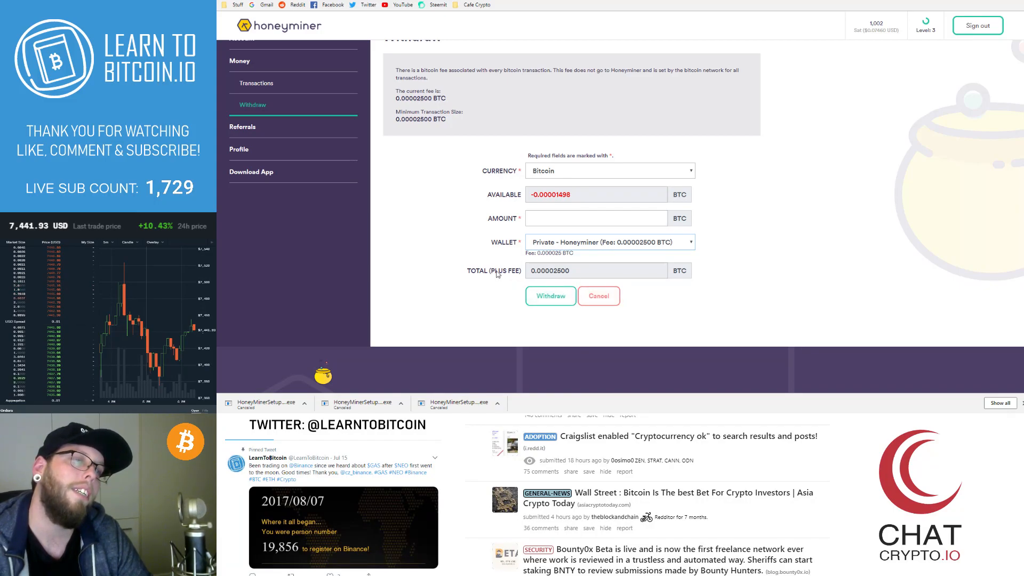
mouse_move(688, 334)
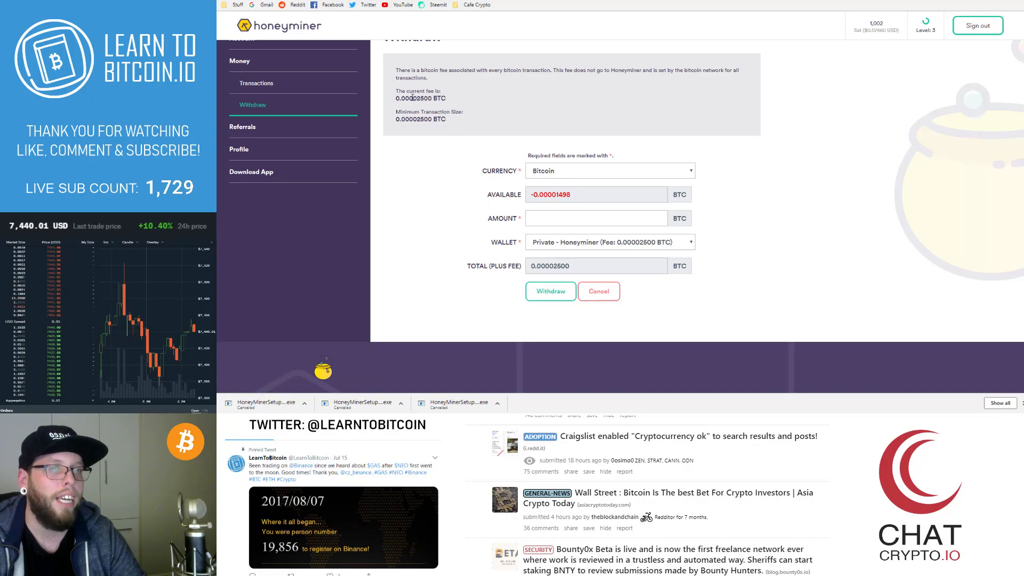
double_click(405, 98)
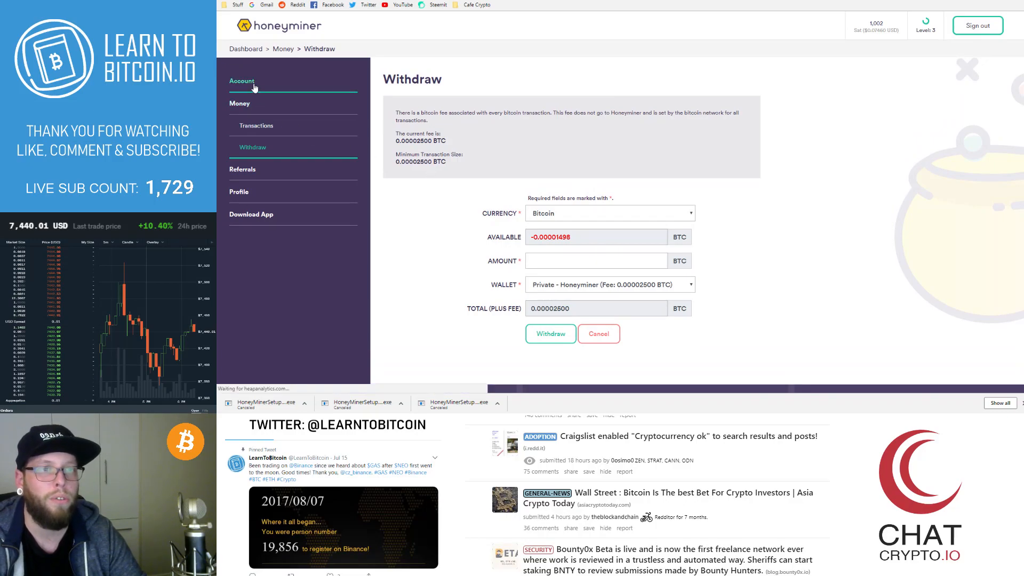
Go back to the Account dashboard showing the 1,002 Satoshi balance and Level 3.
left_click(241, 81)
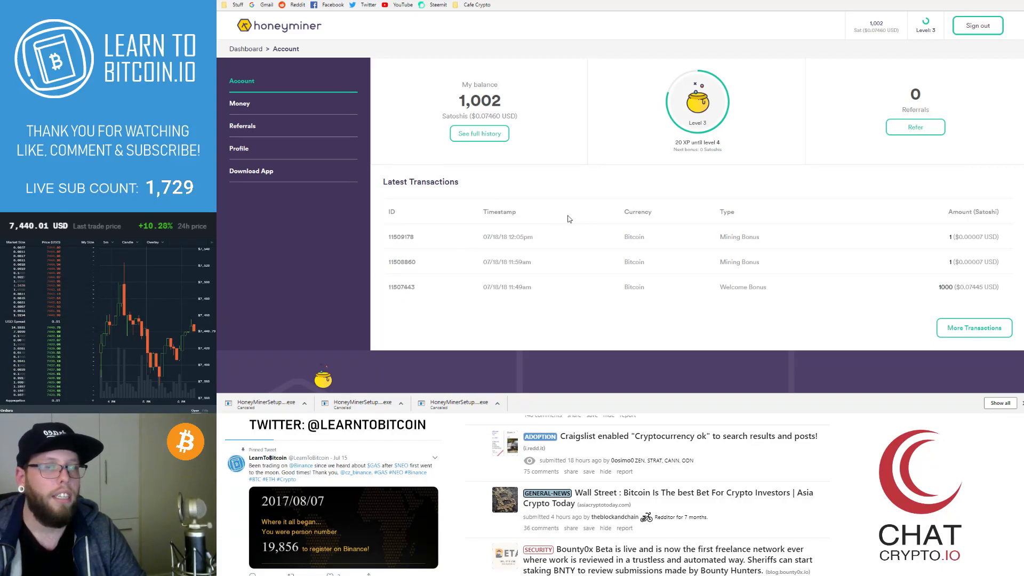
mouse_move(630, 315)
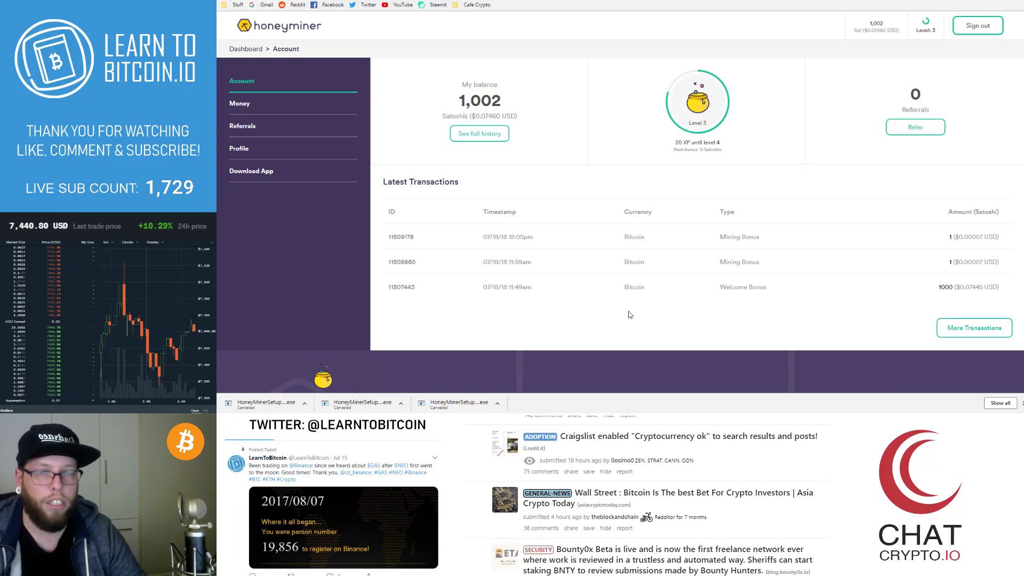